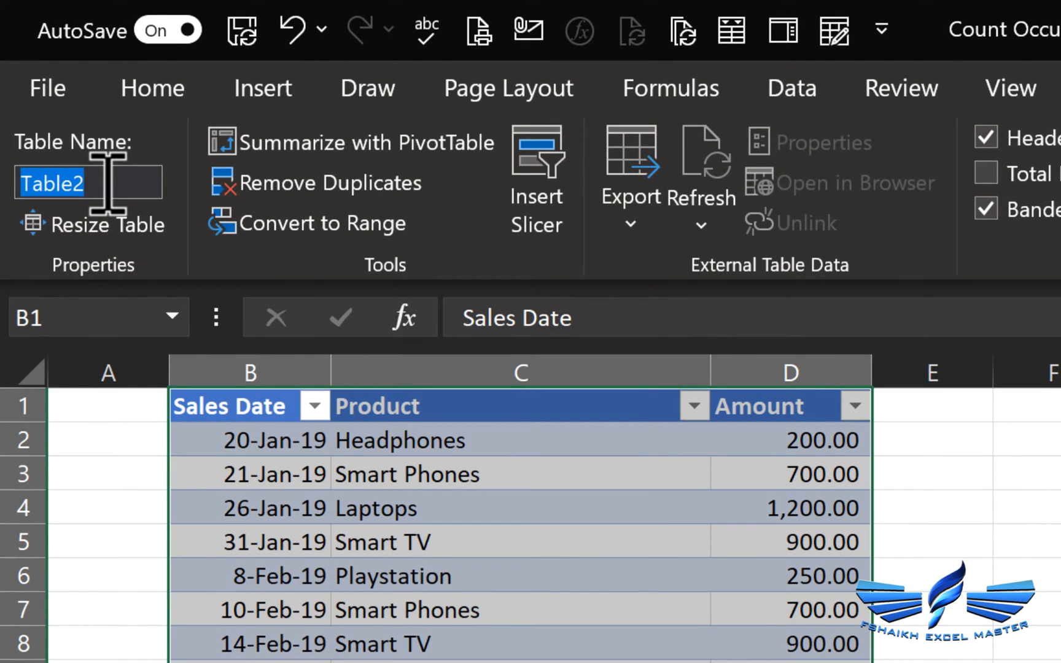
Name the sales table myData and load it into Power Query via From Table/Range.
type("myData")
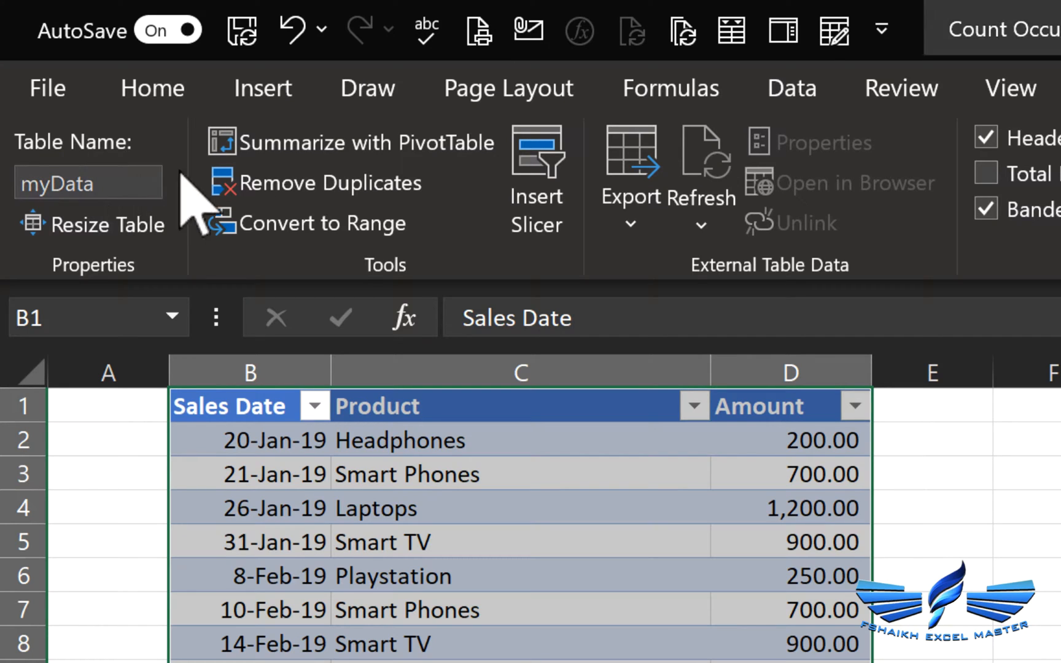
left_click(792, 88)
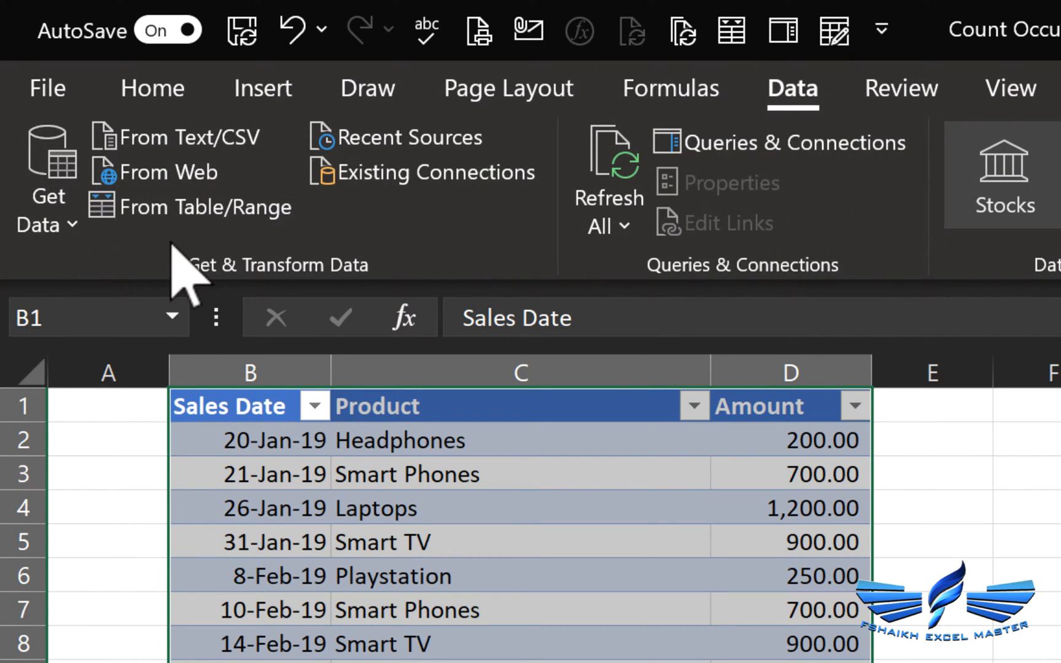
left_click(274, 441)
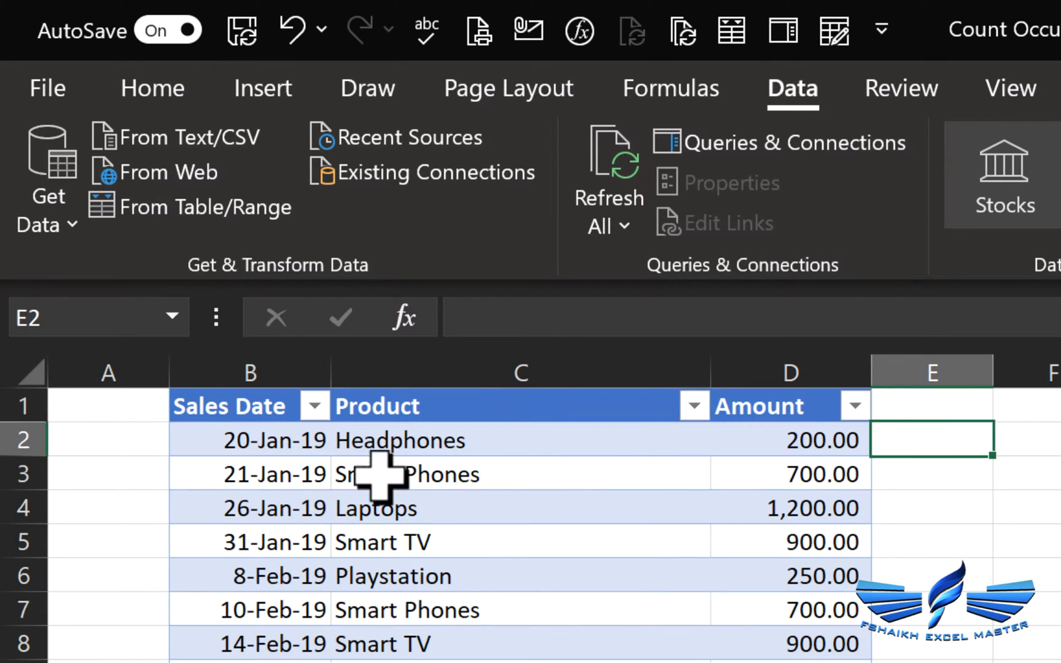
left_click(248, 439)
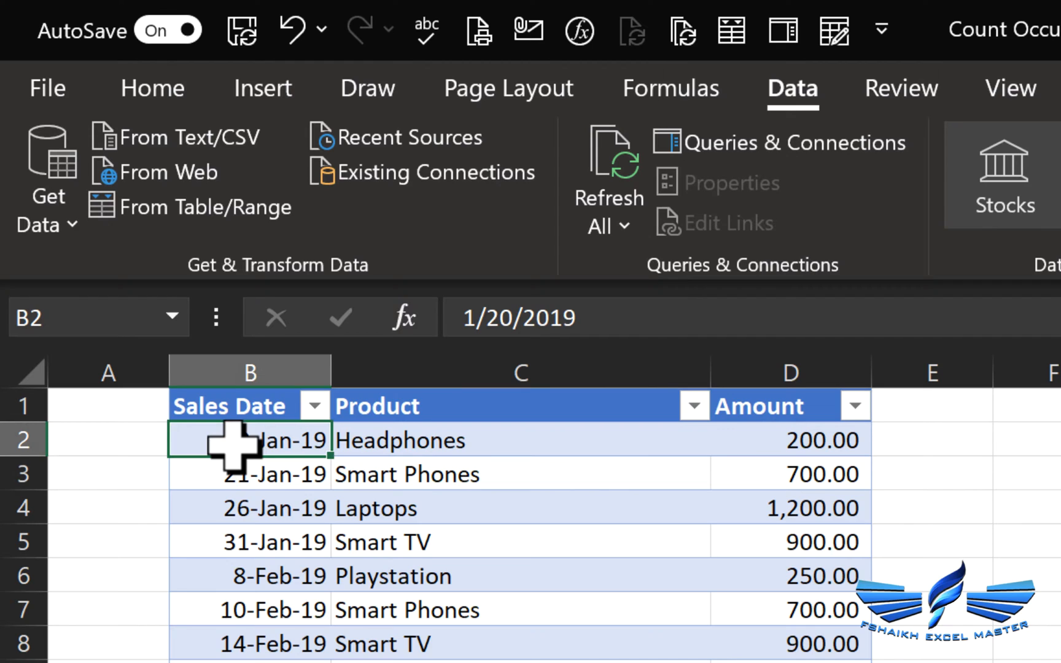
left_click(205, 206)
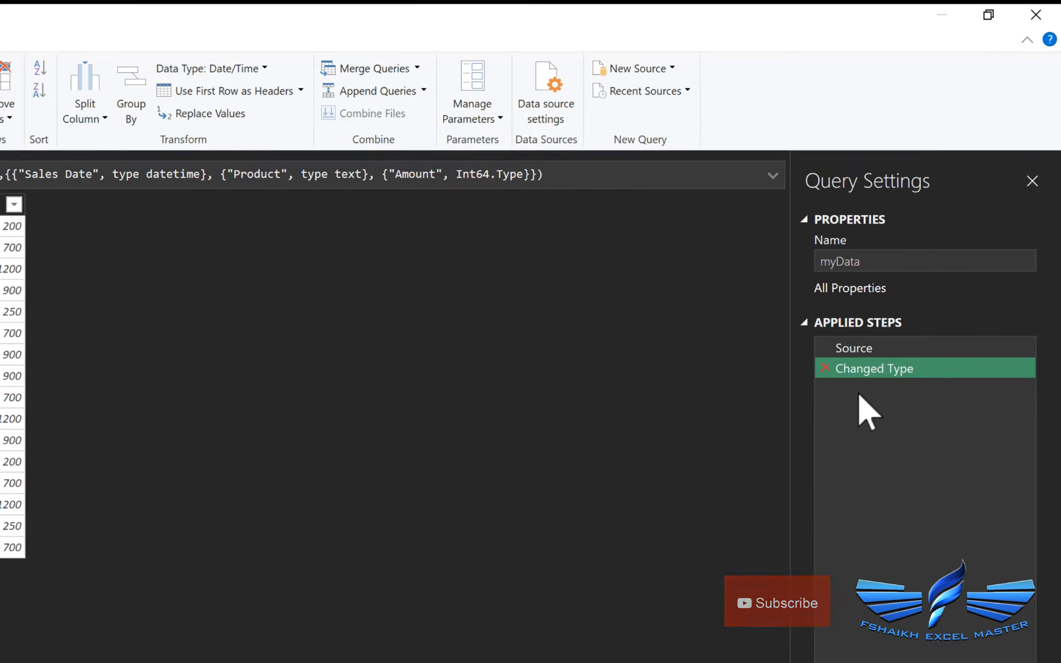
Delete the Changed Type step and add an Index column numbering rows from 1.
left_click(854, 347)
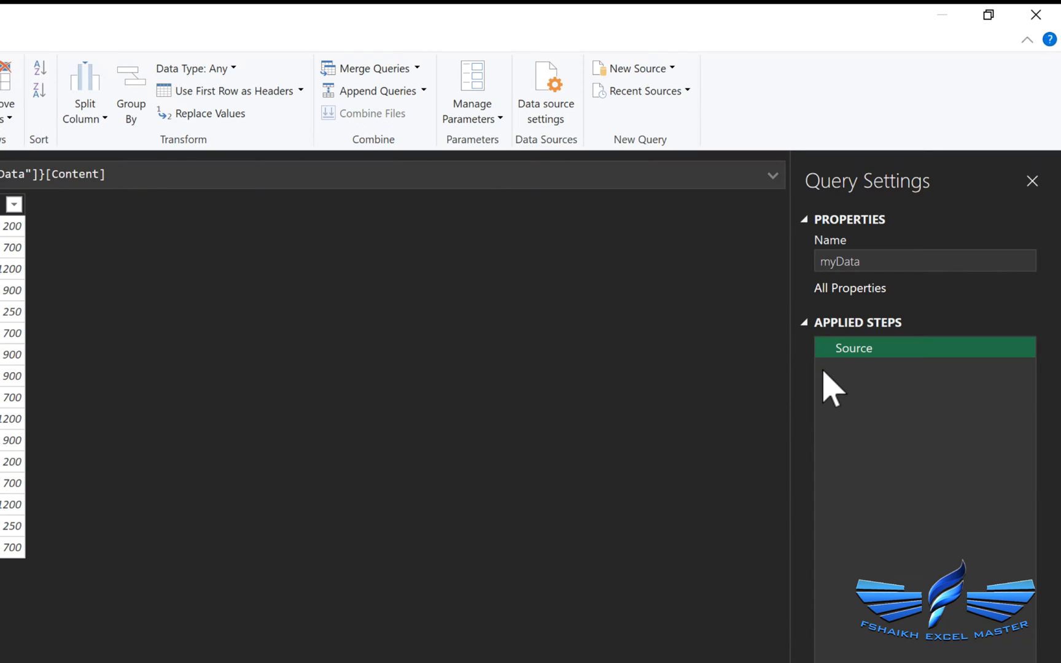
left_click(234, 35)
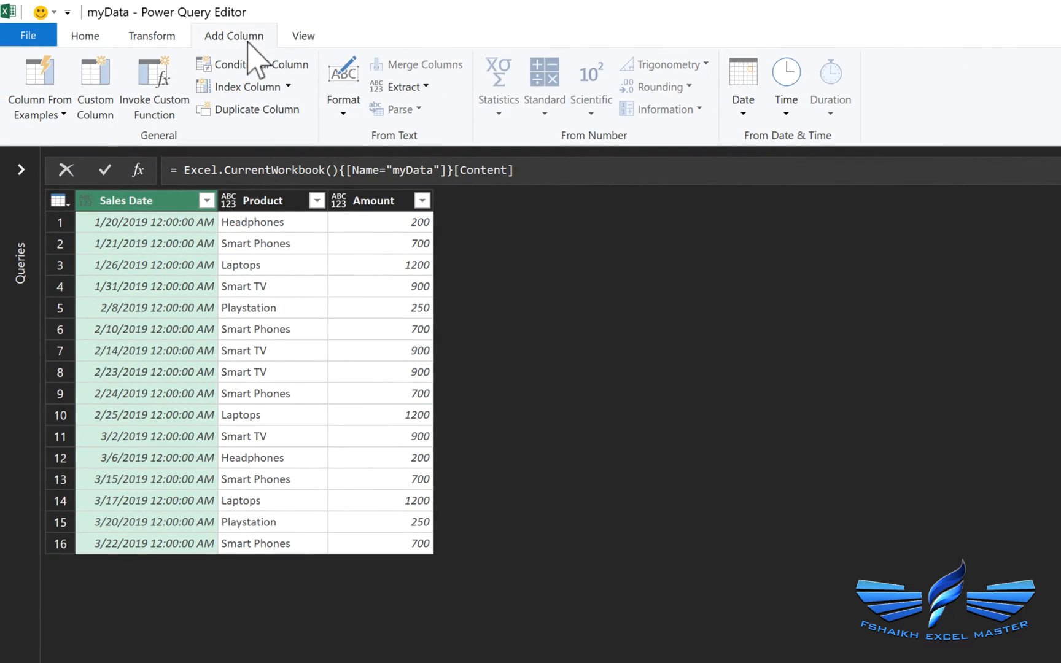
left_click(287, 86)
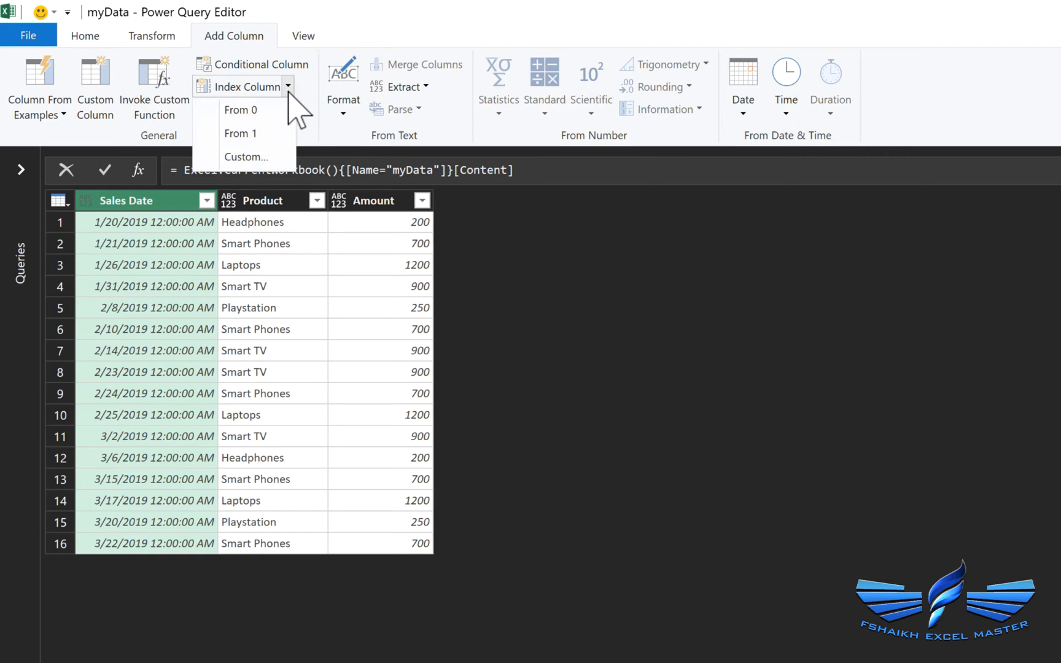
left_click(240, 132)
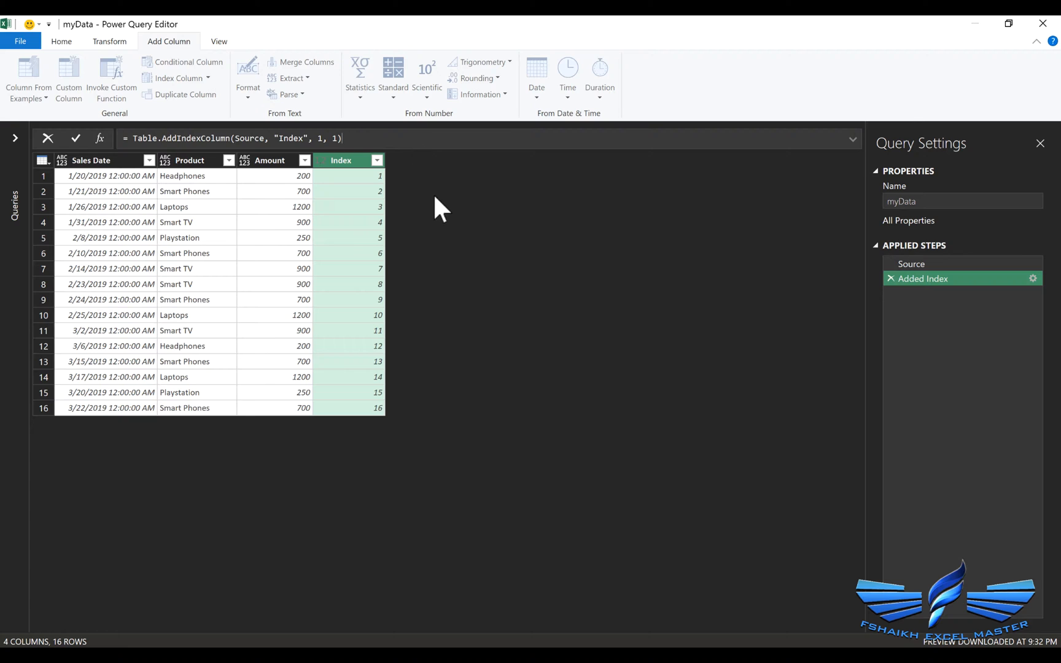
mouse_move(433, 196)
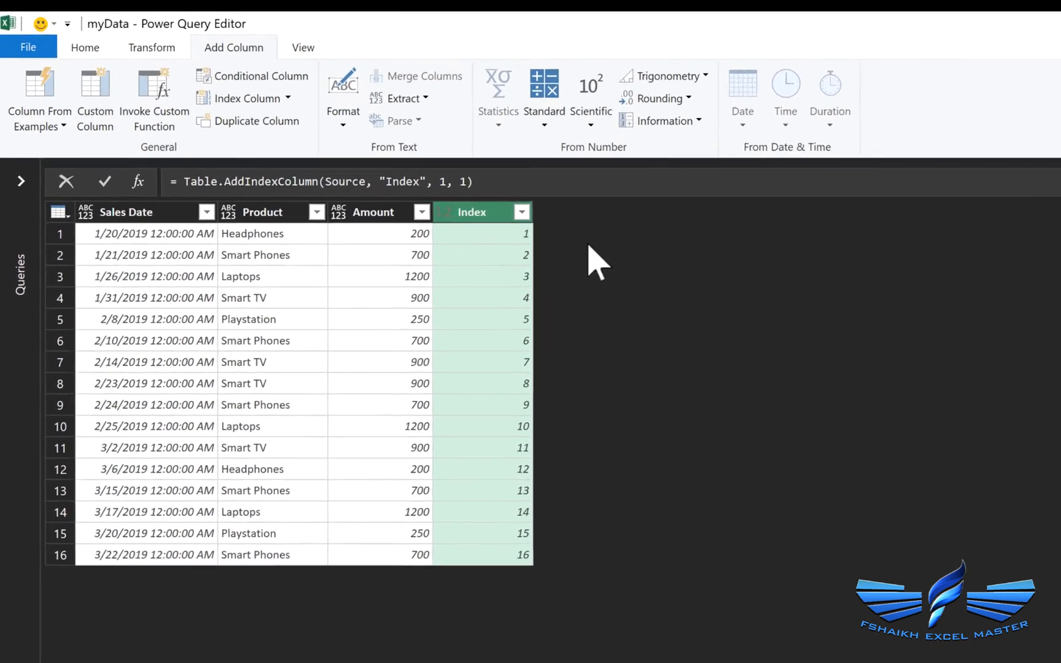
left_click(302, 47)
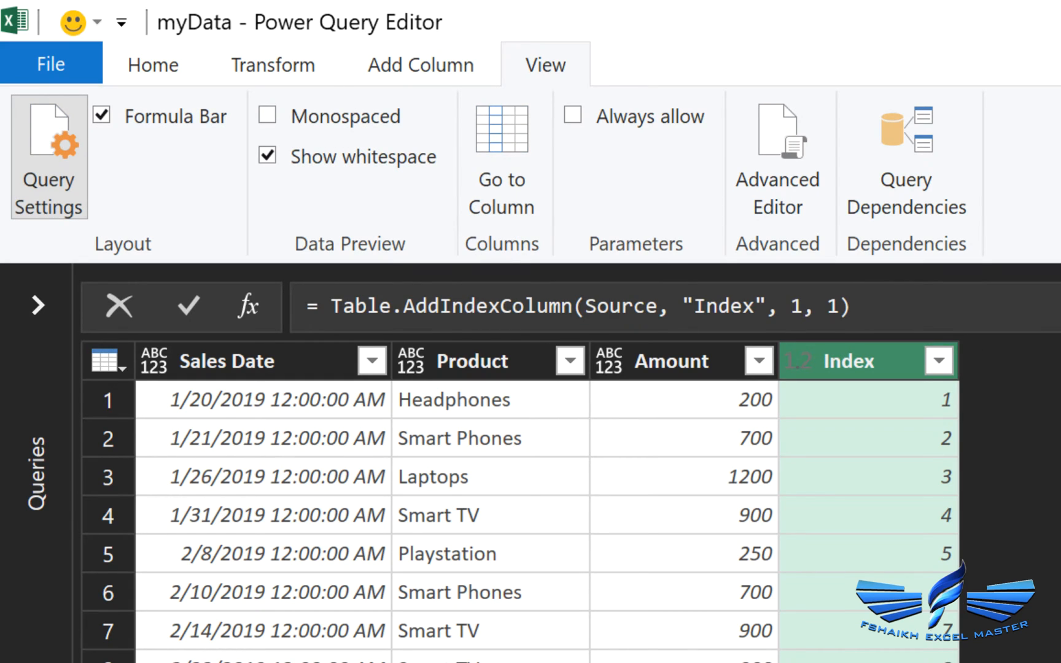
Return to the Home ribbon and select the Product column for grouping.
left_click(153, 65)
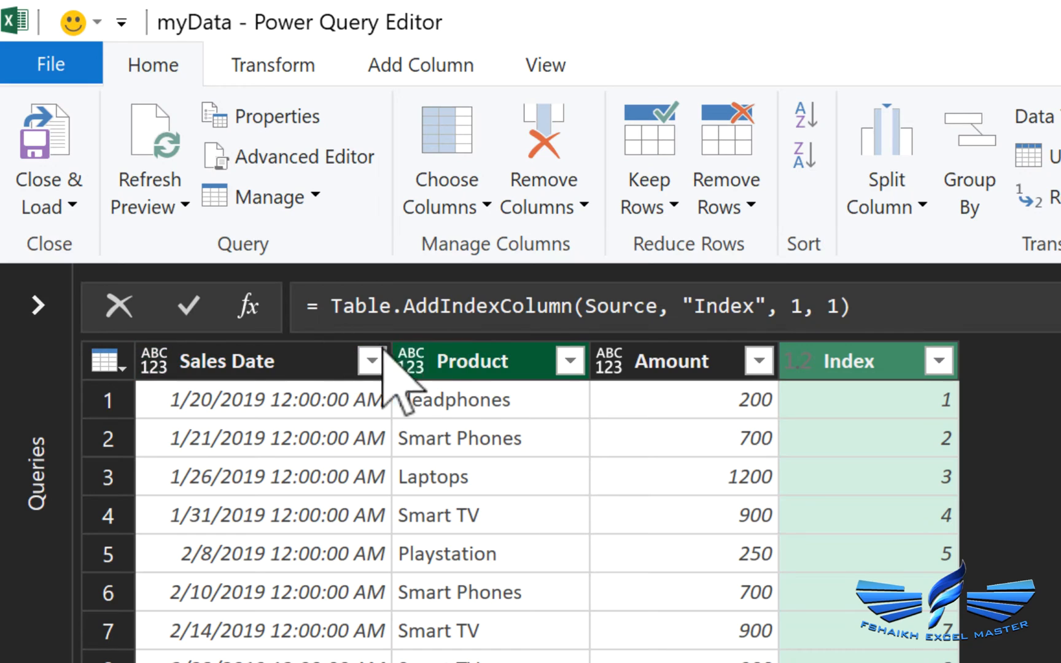
left_click(473, 361)
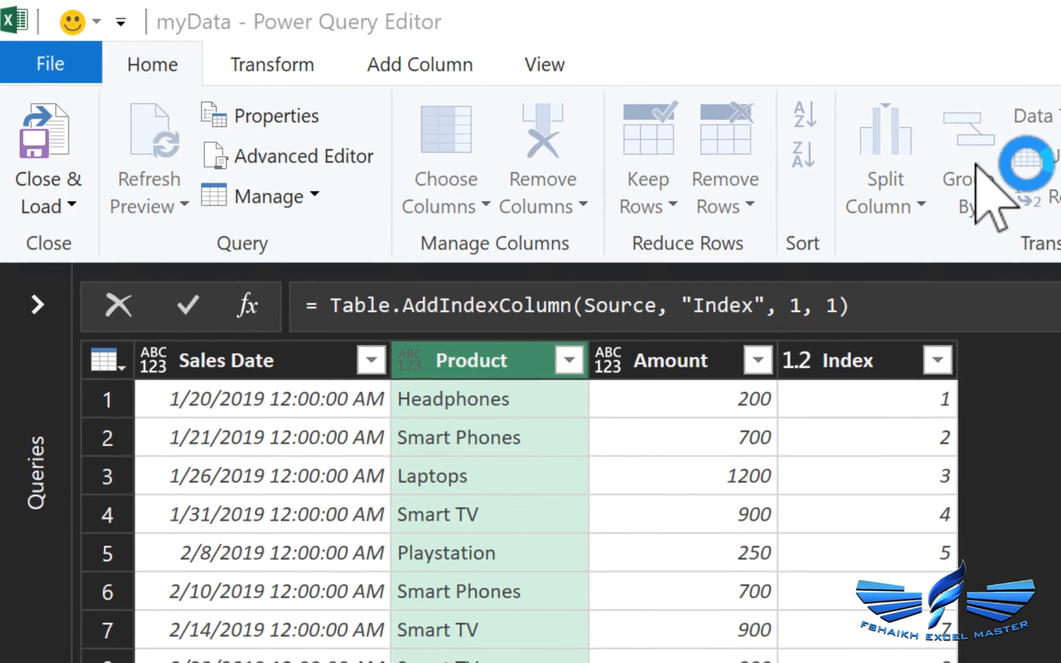
Group rows by Product into a column named data using the All Rows operation.
left_click(971, 156)
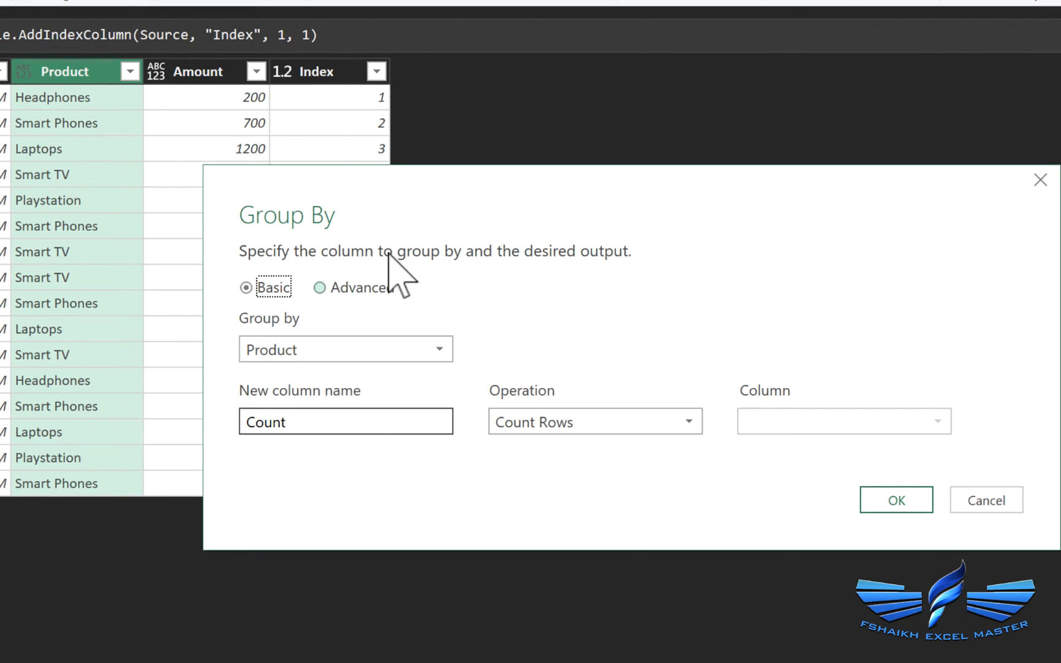
left_click(345, 421)
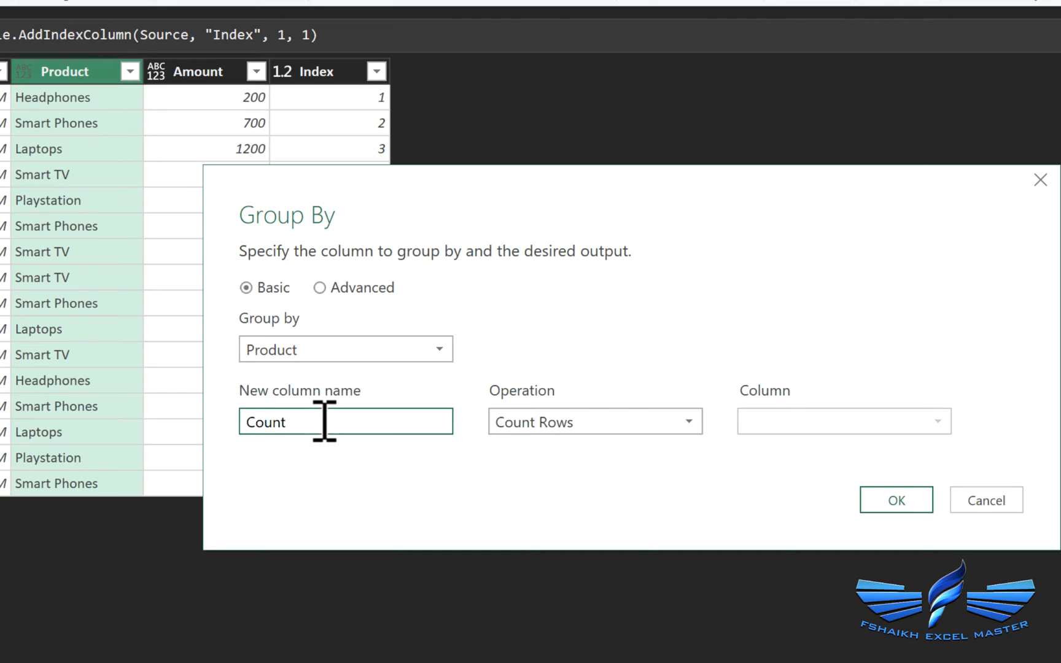
type("data")
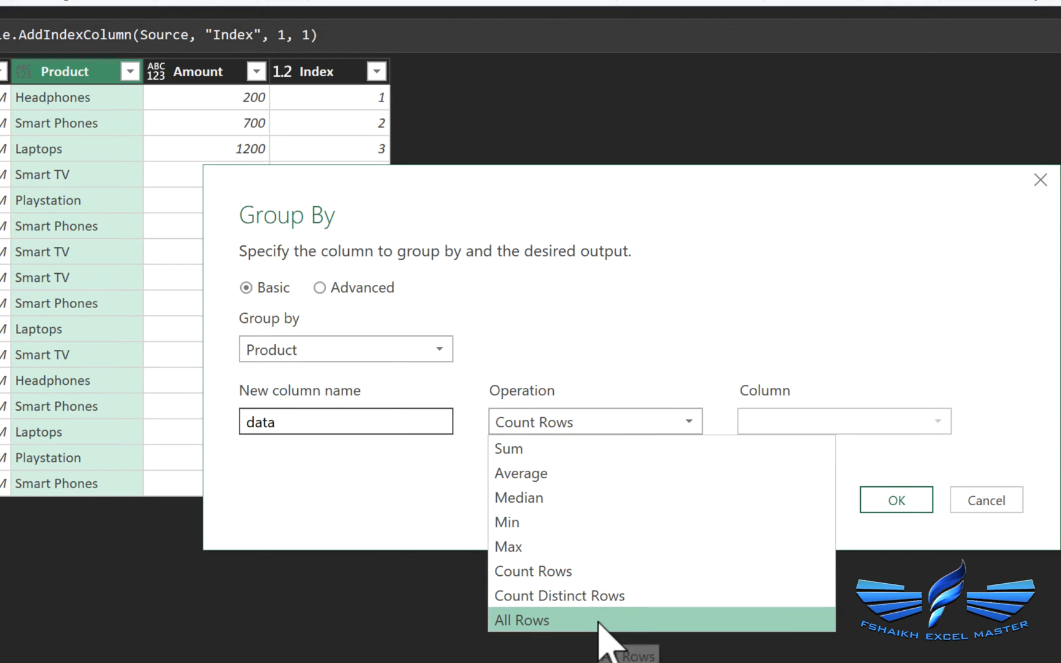
left_click(520, 620)
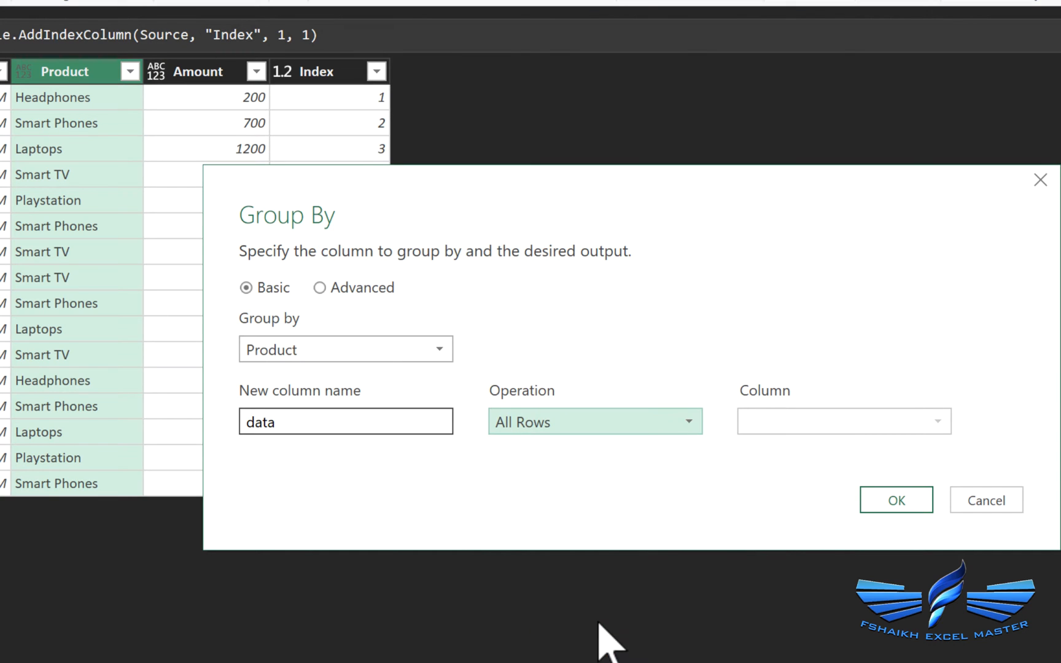
left_click(692, 417)
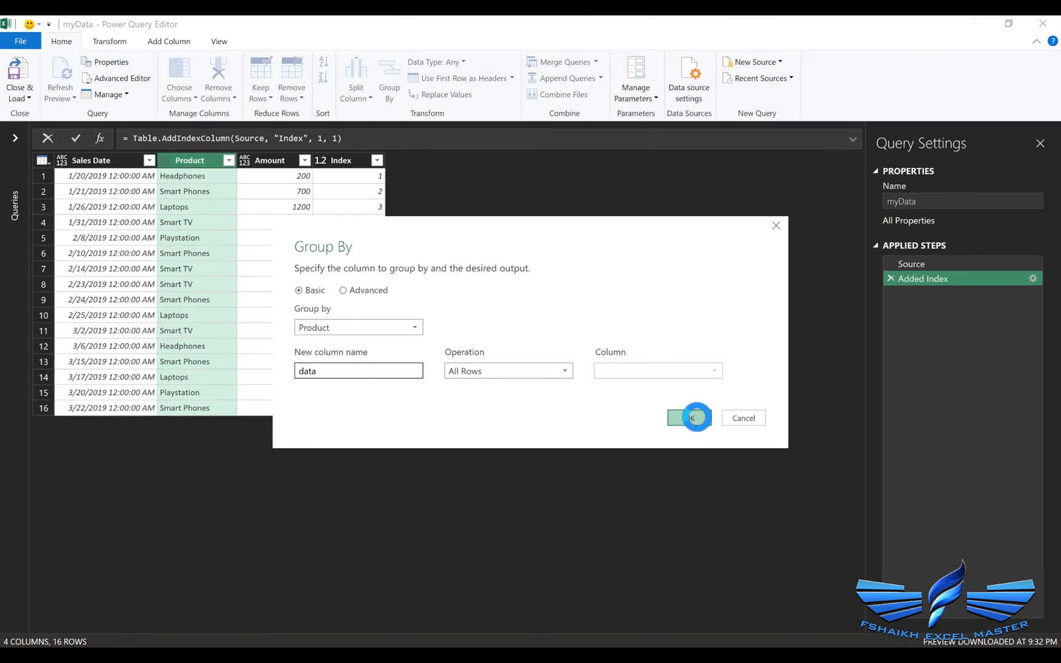
left_click(688, 417)
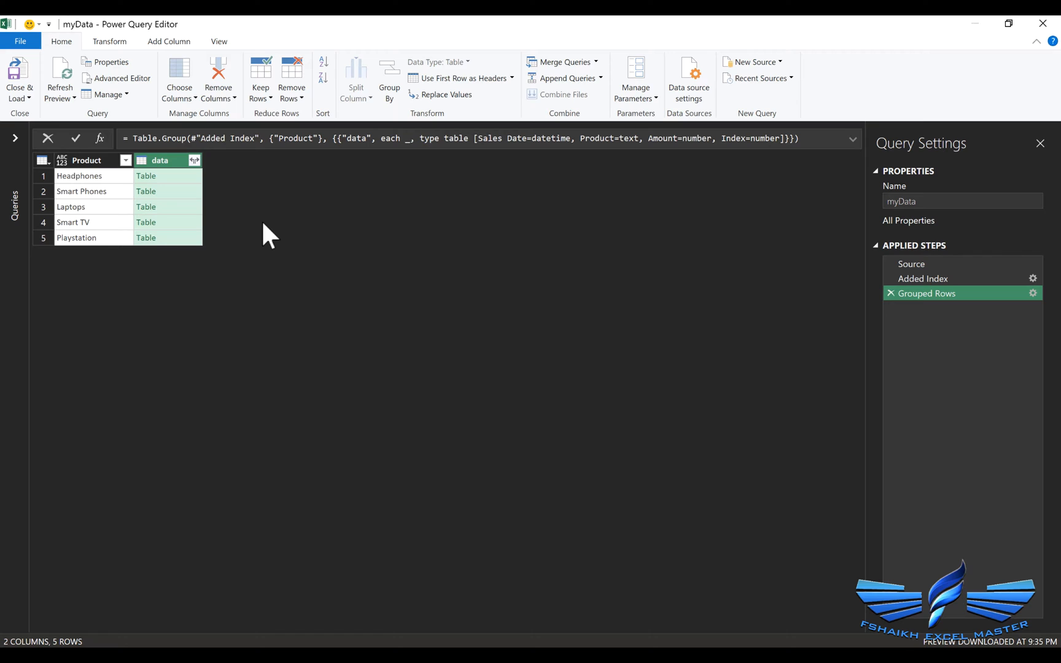
mouse_move(196, 194)
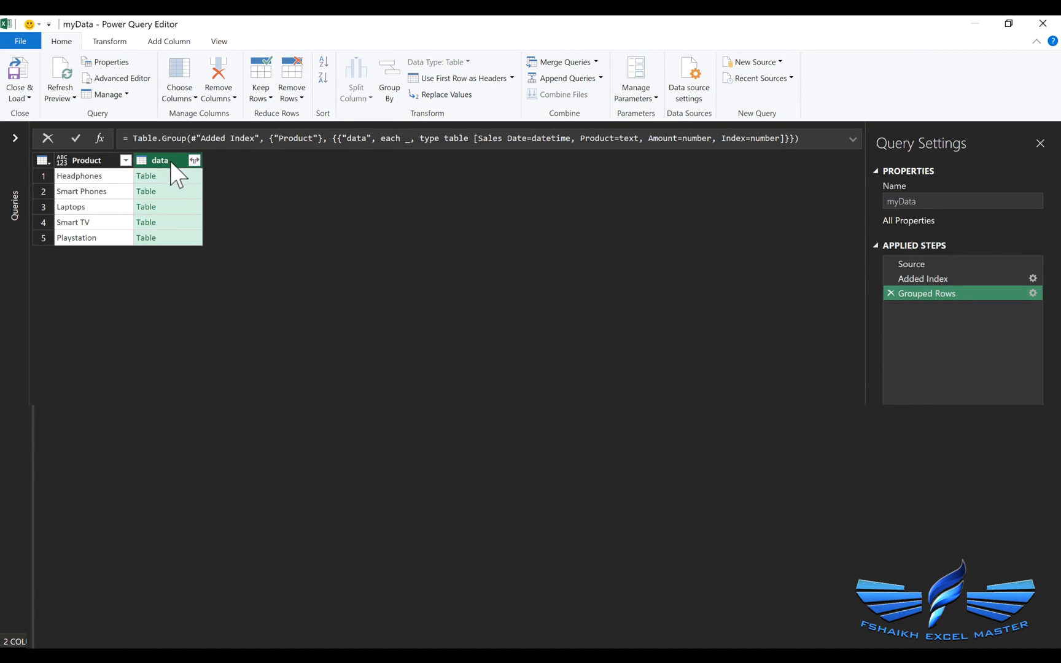
Preview the Headphones group's nested table with its rows indexed 1 and 12.
left_click(146, 175)
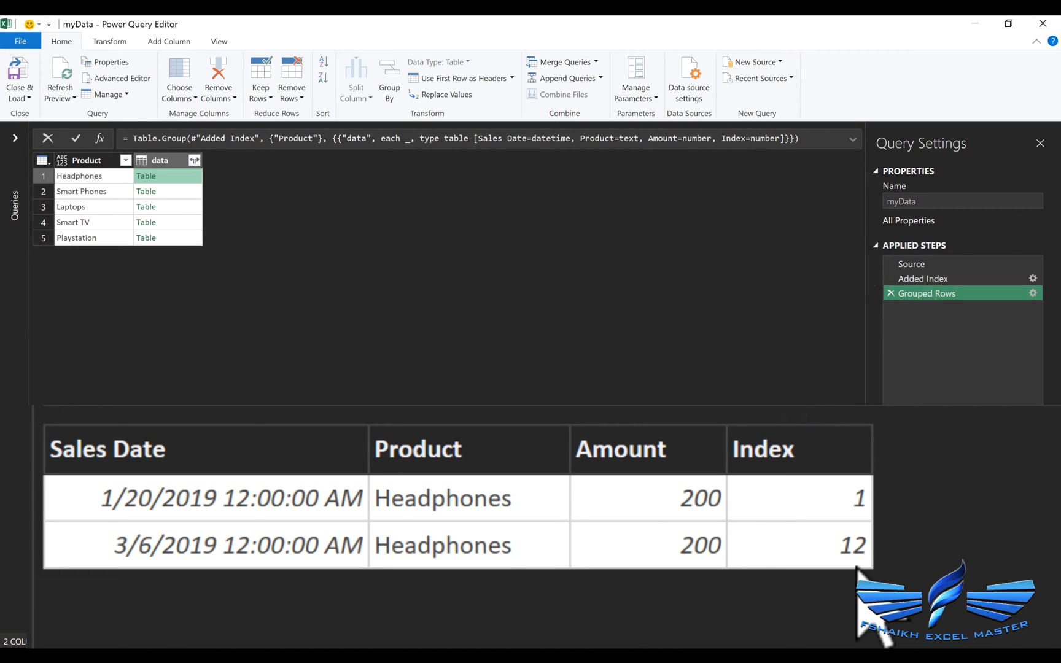
mouse_move(920, 487)
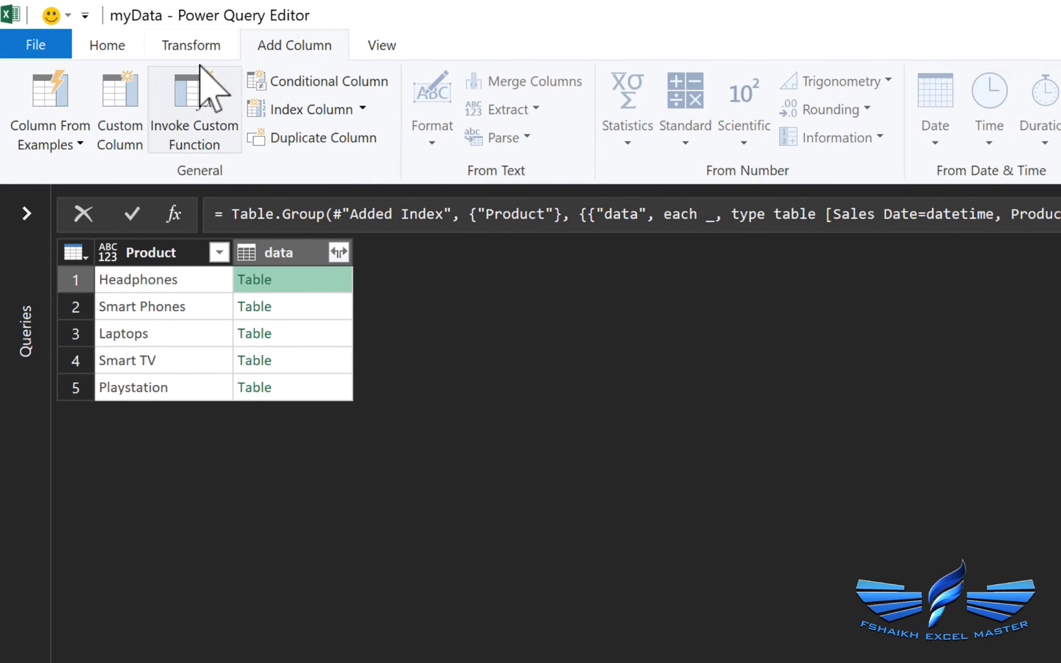
Add custom column data2 as Table.AddIndexColumn([data], "Index2", 1, 1).
left_click(119, 108)
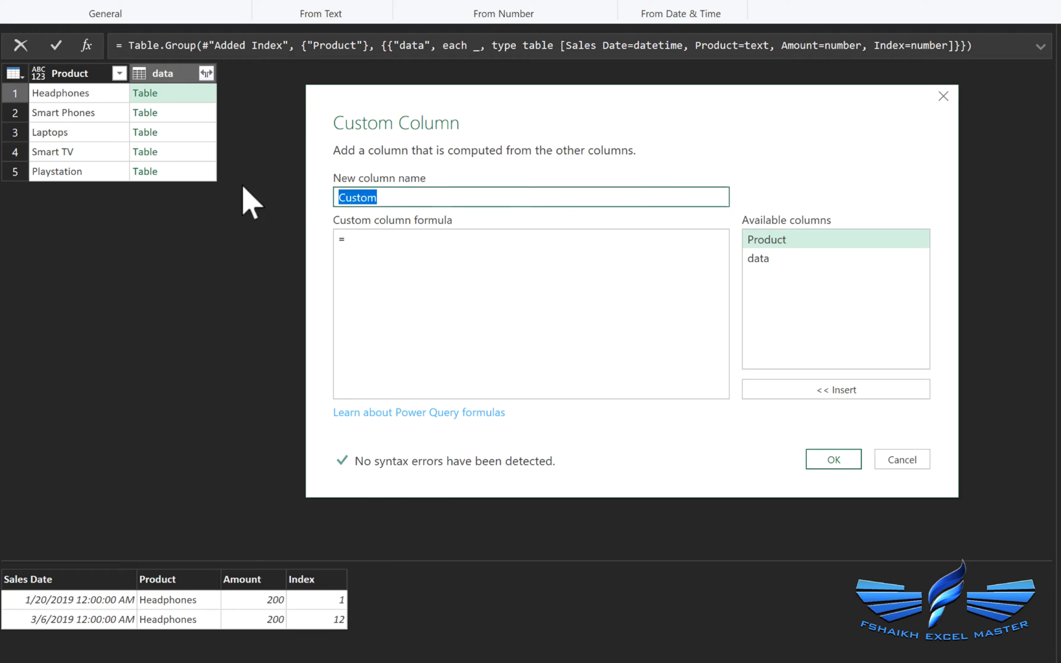
type("date")
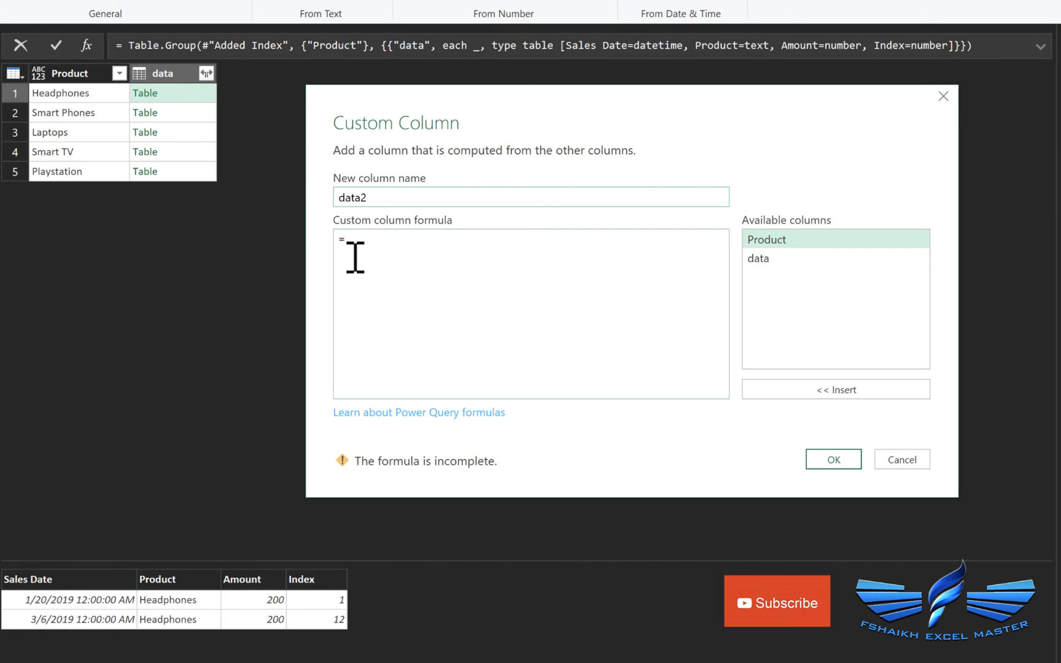
type("Table.AddIndexColumn(Source, \"Index\", 1, 1)")
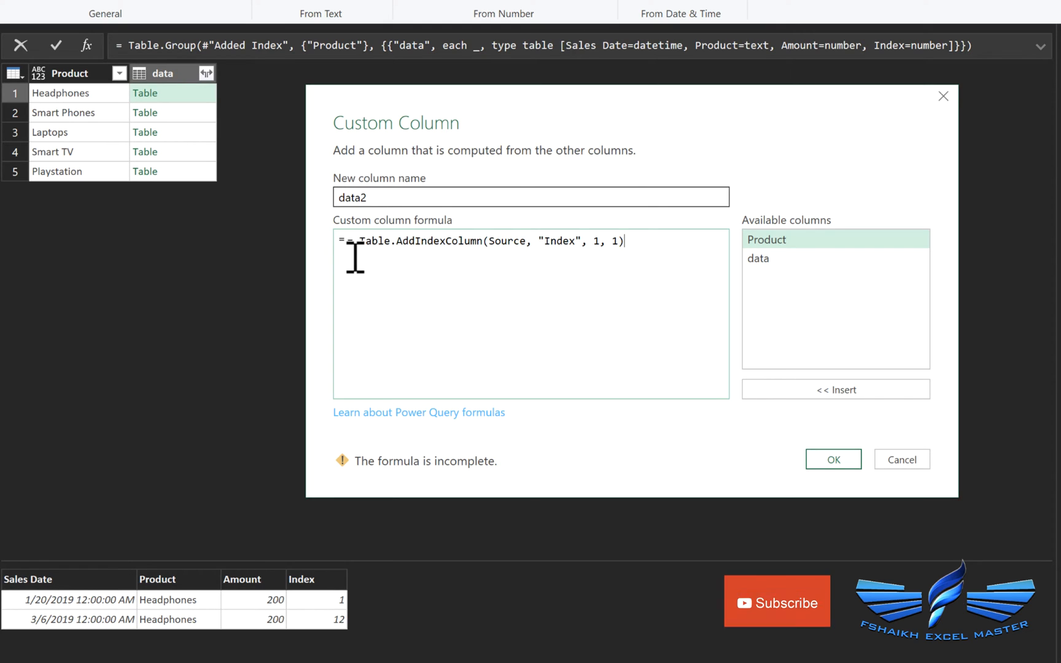
left_click(356, 241)
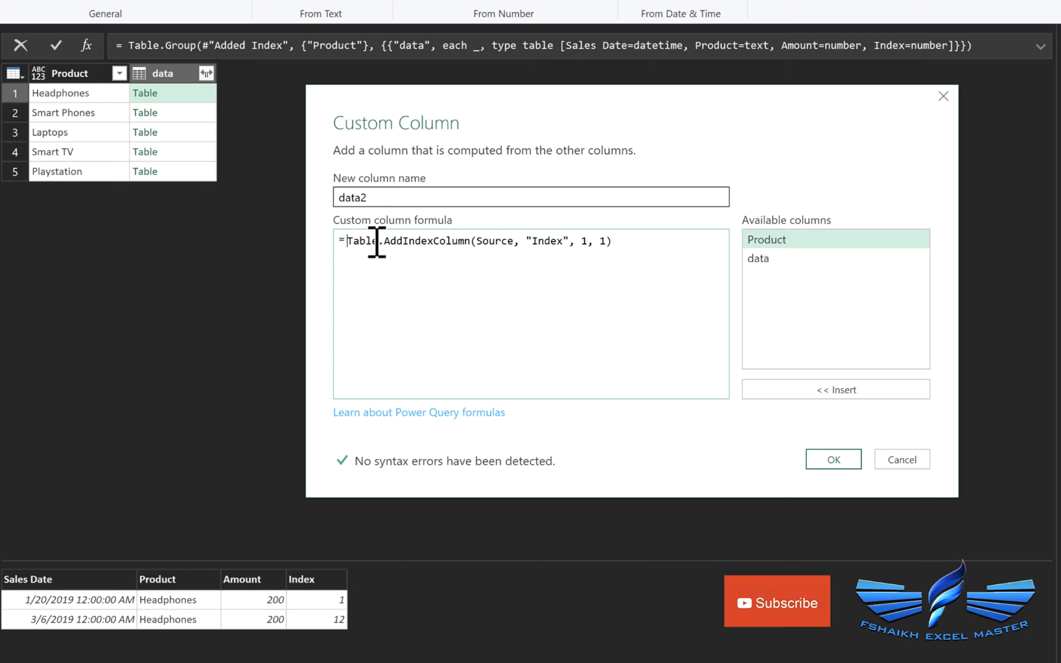
double_click(494, 241)
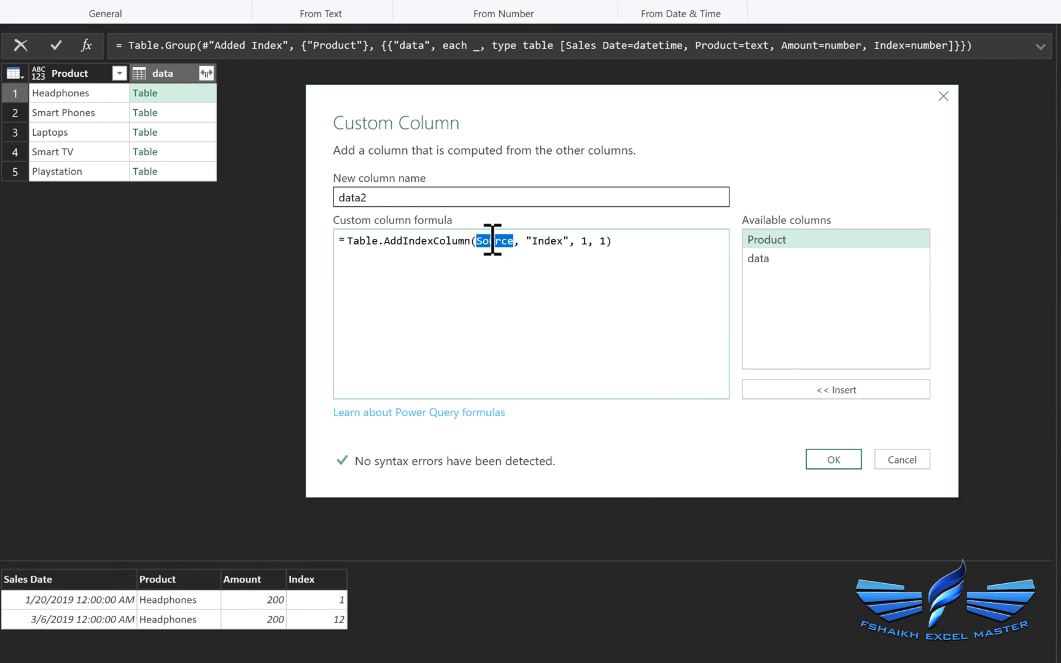
key("Delete")
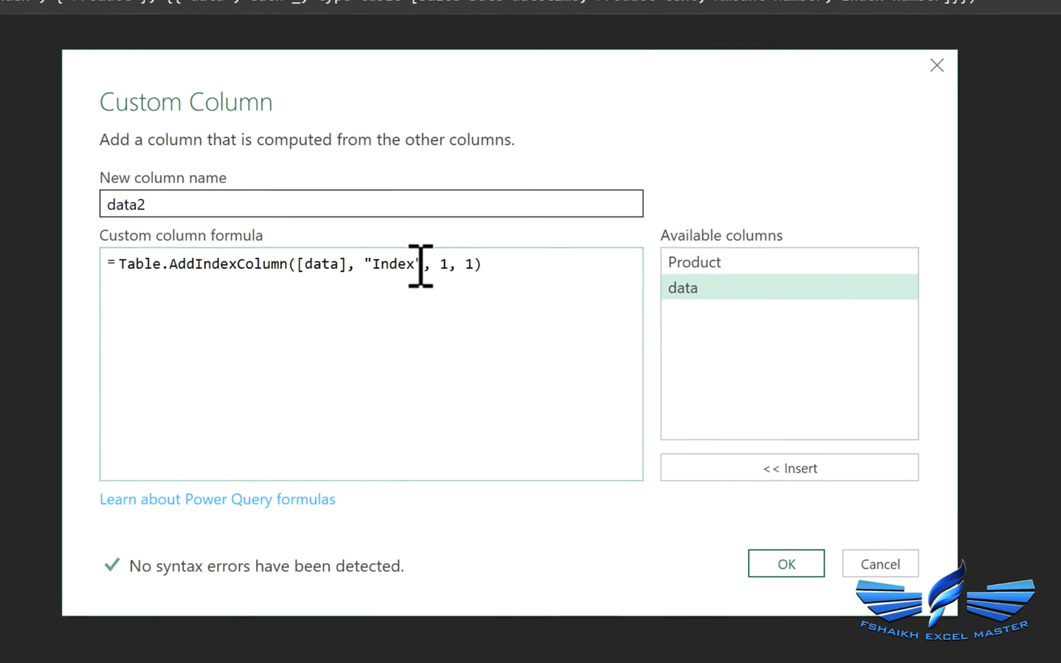
type(":")
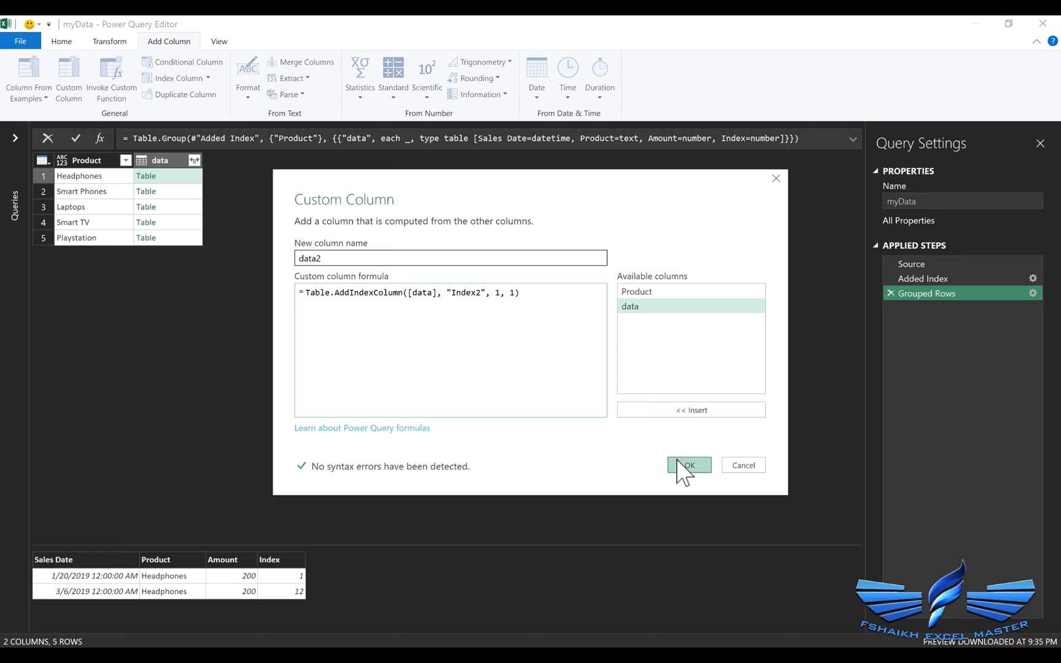
left_click(689, 465)
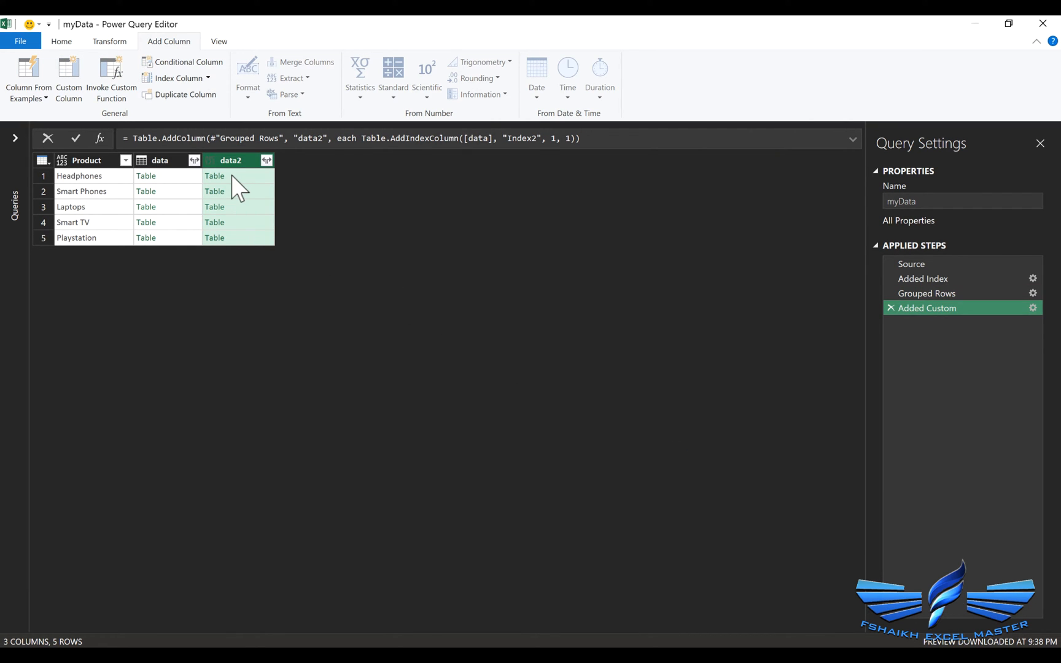
Preview the Headphones and Playstation nested tables in data2, then select the data column.
left_click(214, 176)
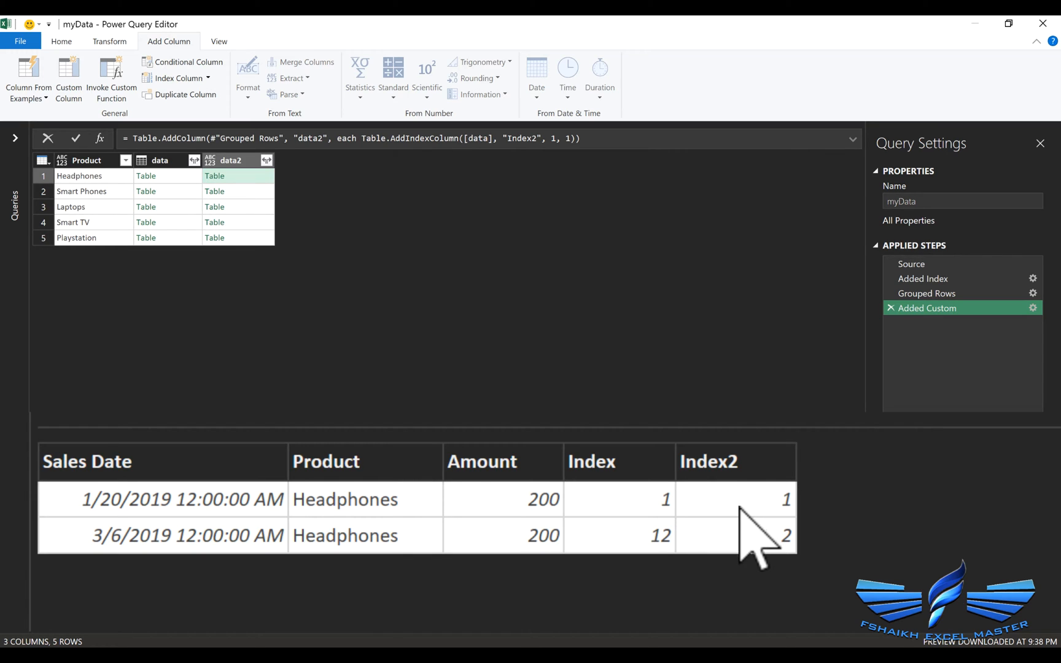
mouse_move(263, 234)
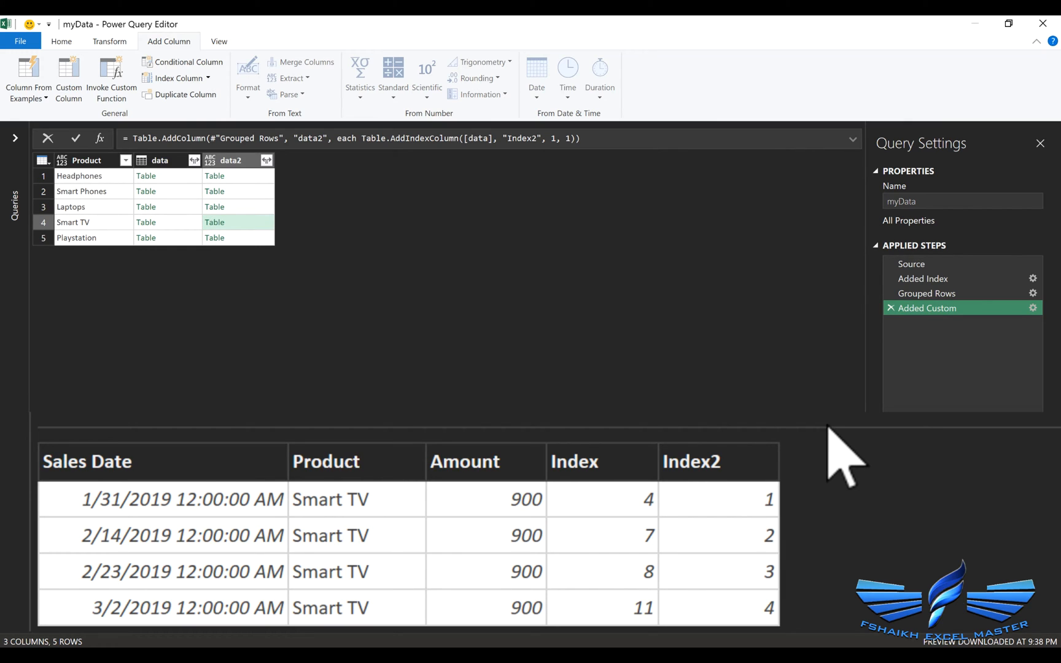
mouse_move(251, 251)
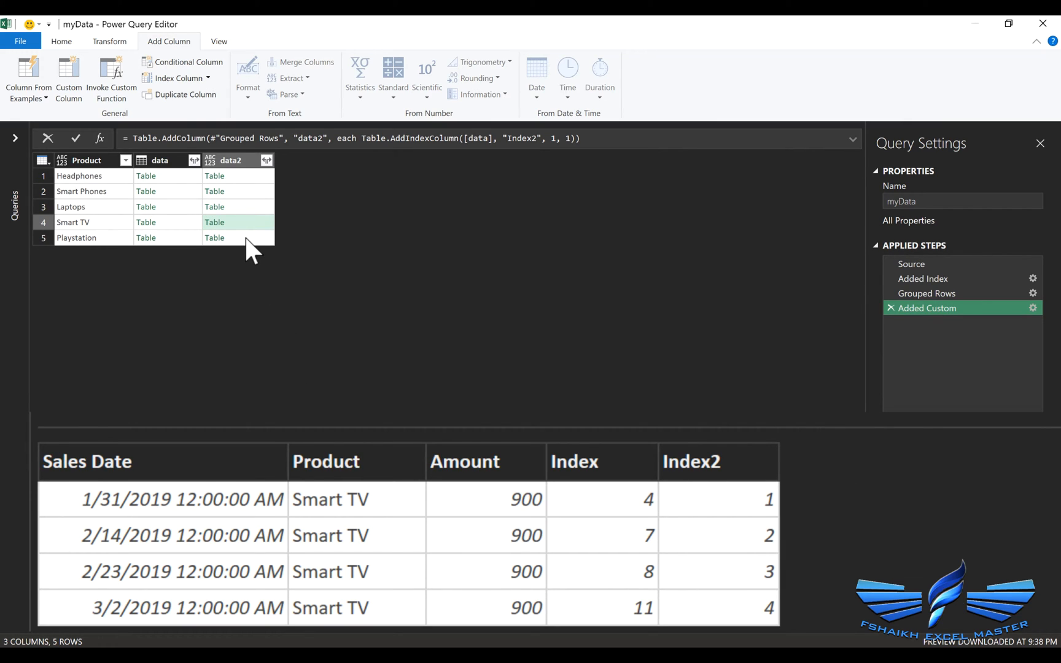
left_click(215, 238)
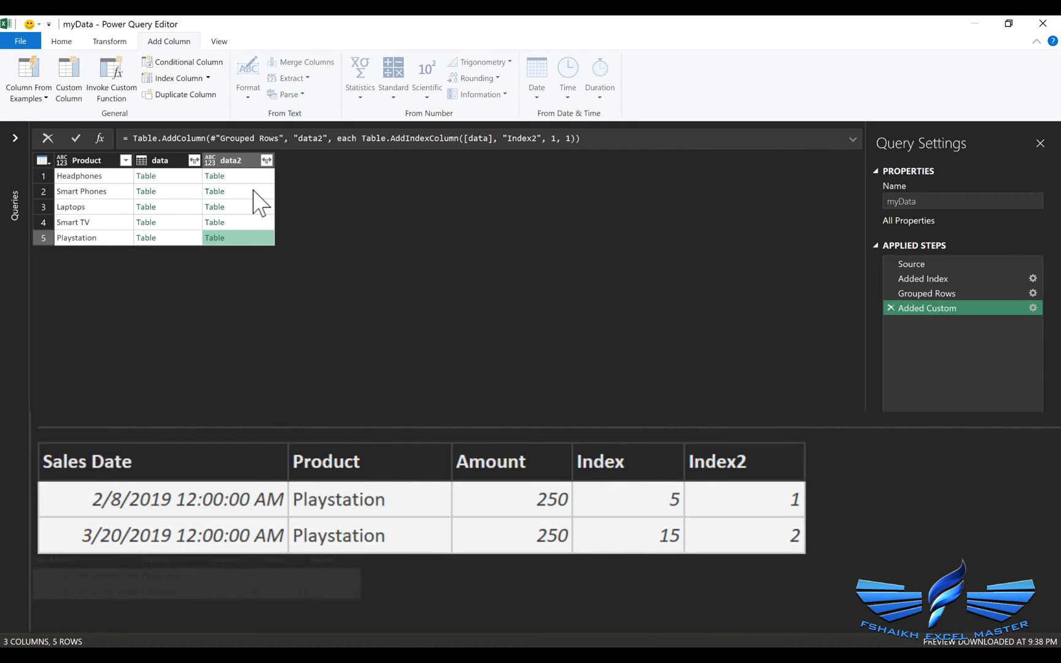
left_click(159, 161)
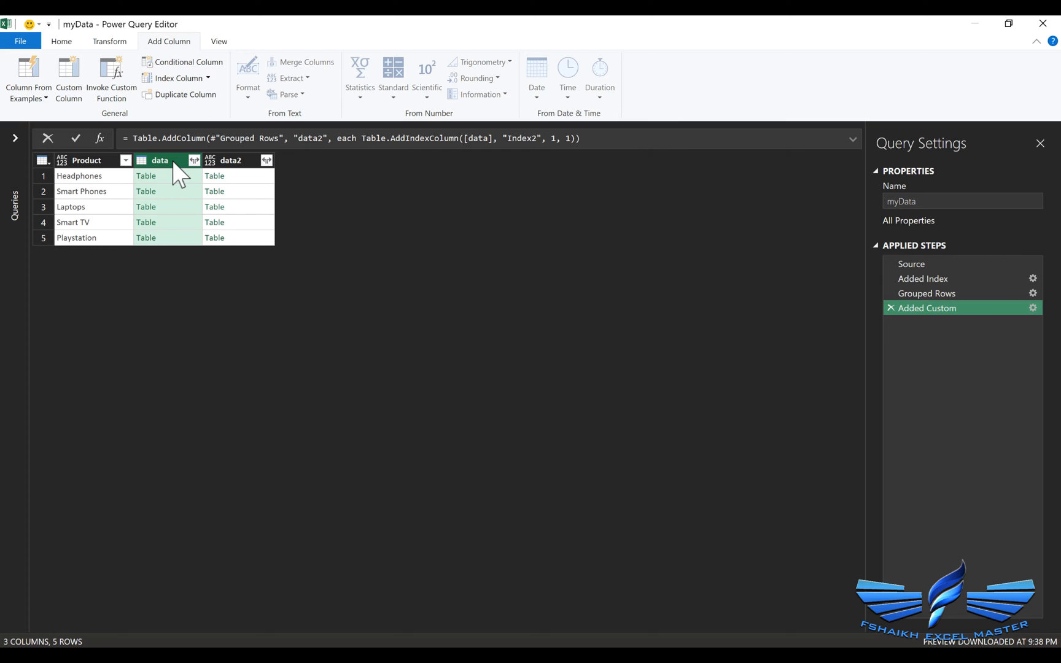
Remove the data column and expand data2 without prefix, excluding Product.
right_click(160, 160)
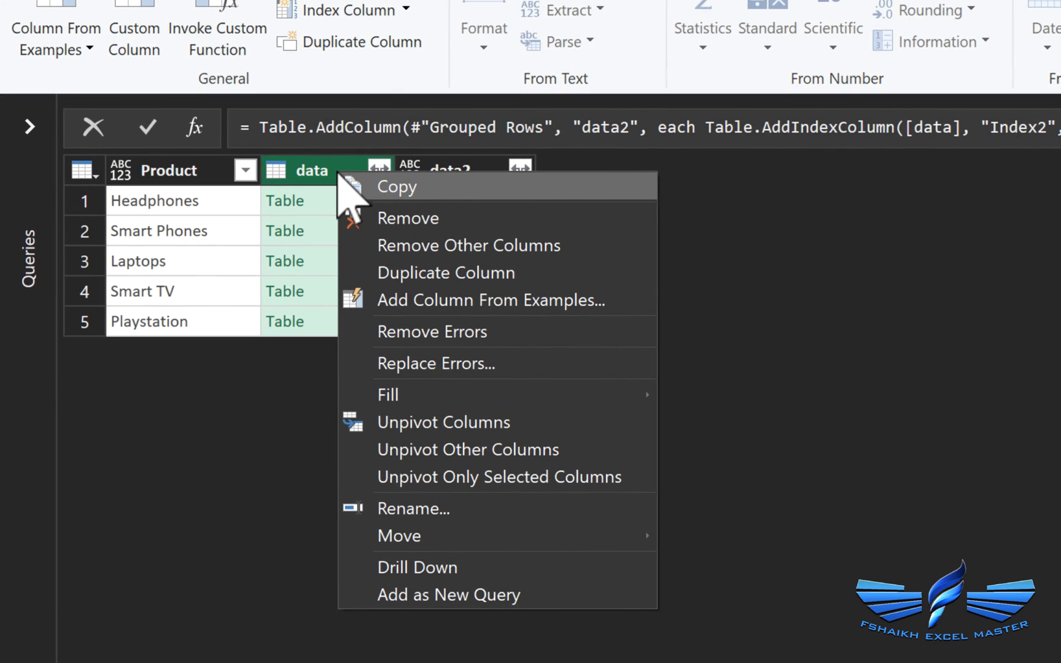
left_click(409, 217)
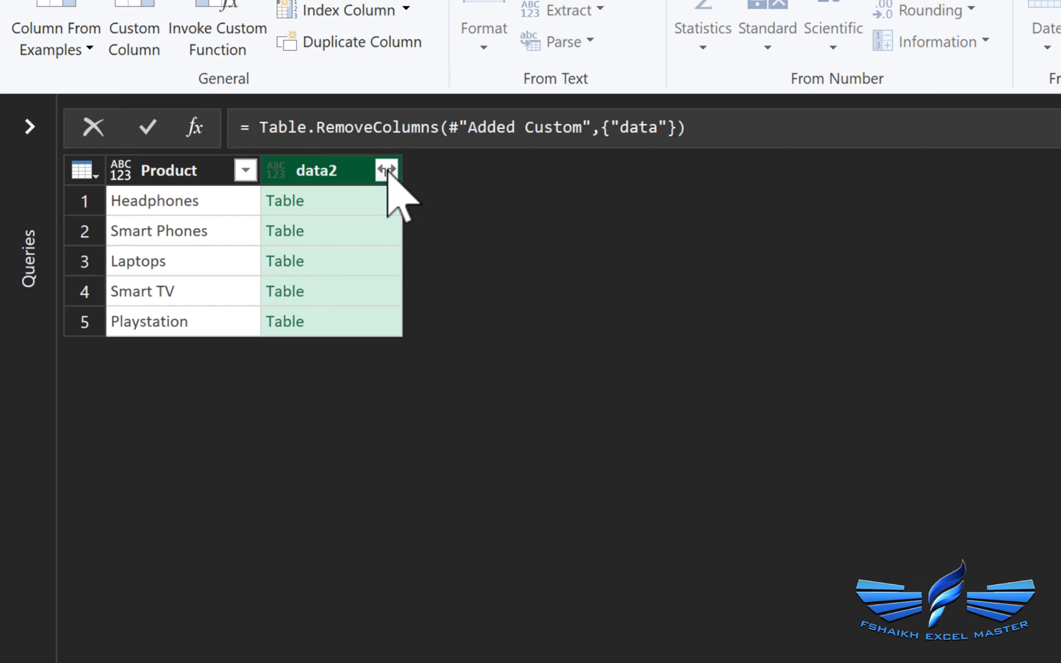
left_click(386, 170)
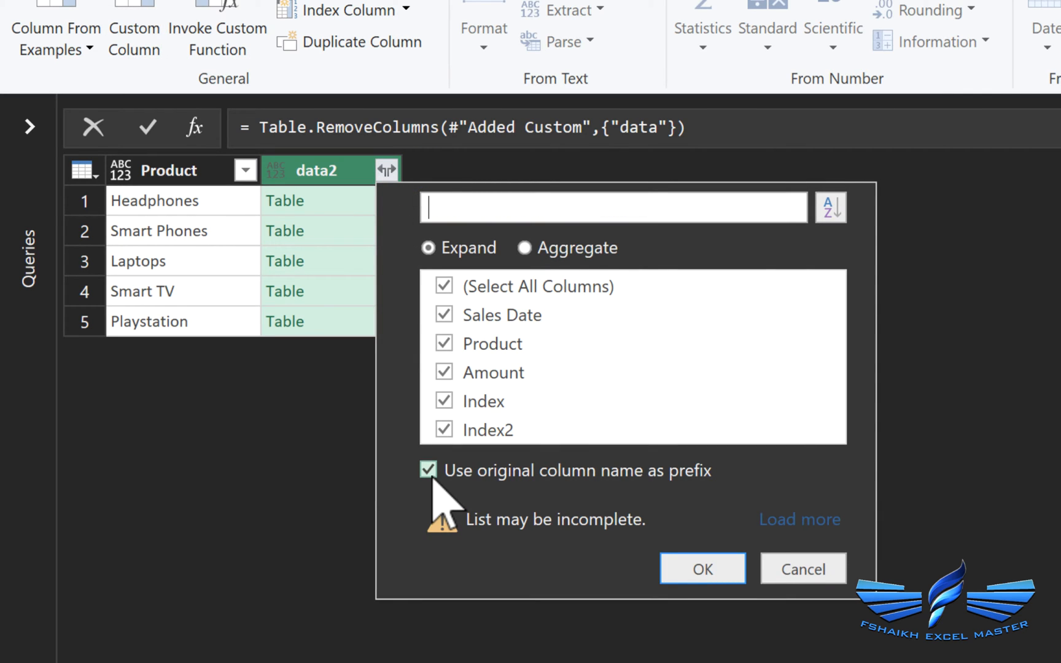
left_click(427, 470)
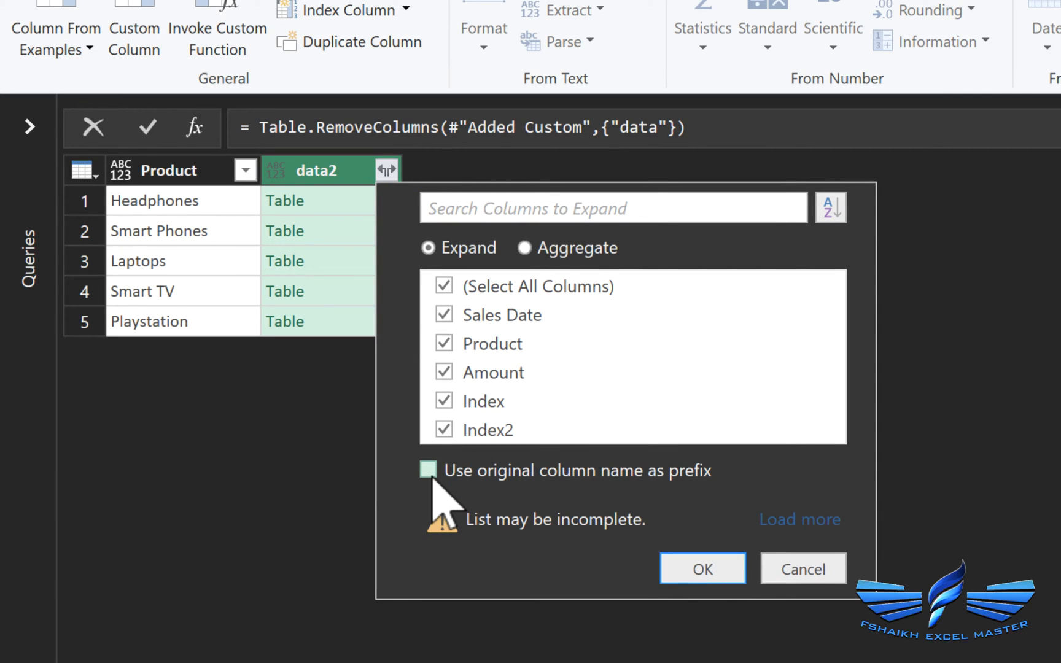
left_click(445, 343)
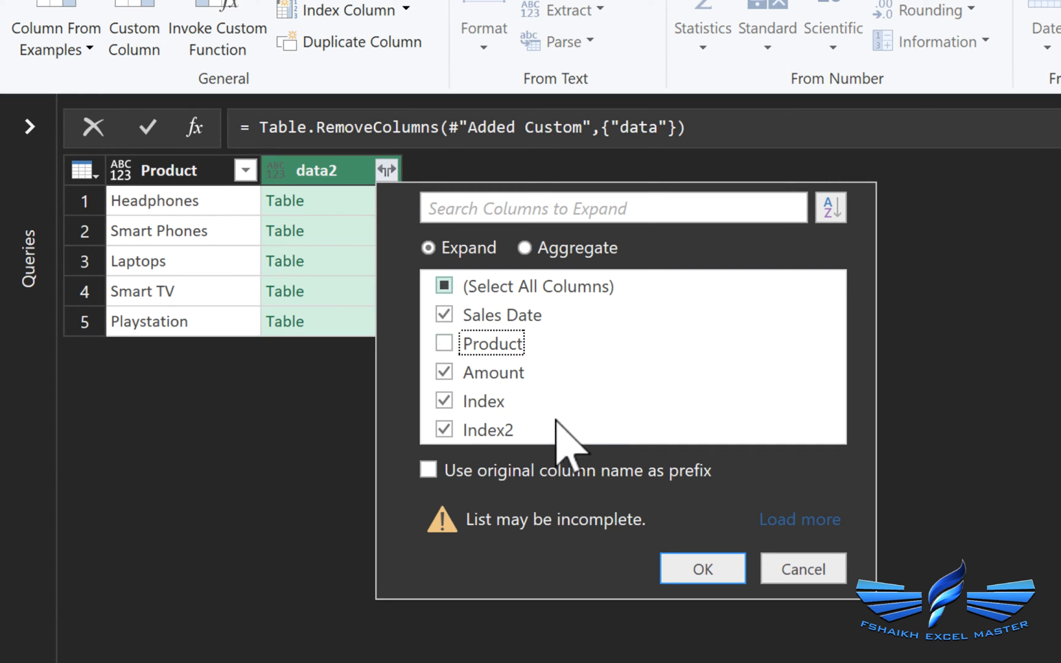
left_click(702, 569)
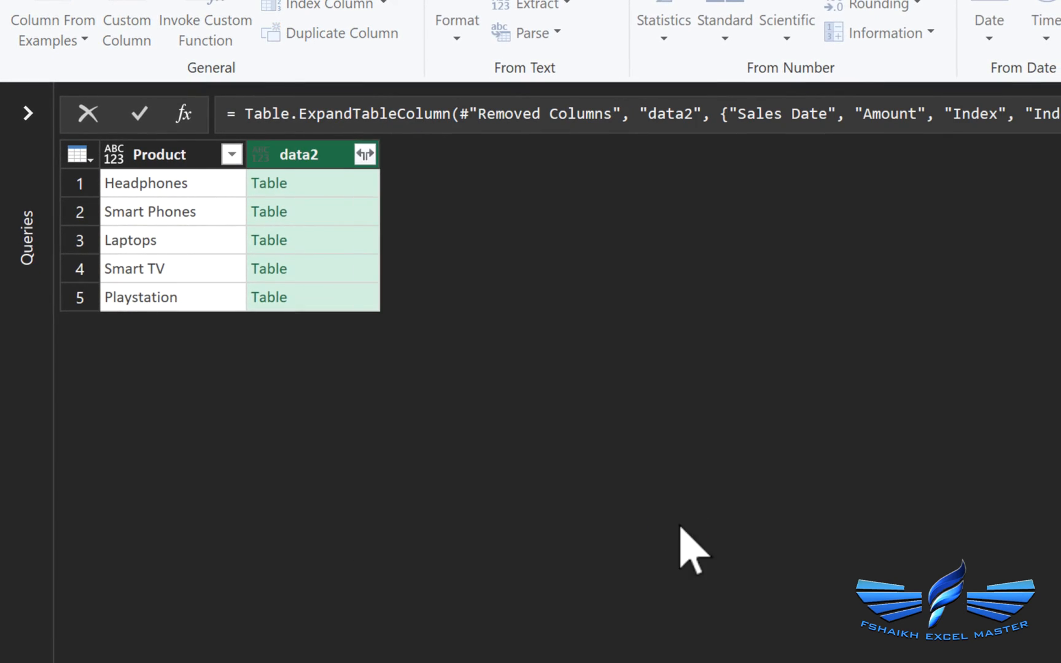
left_click(365, 155)
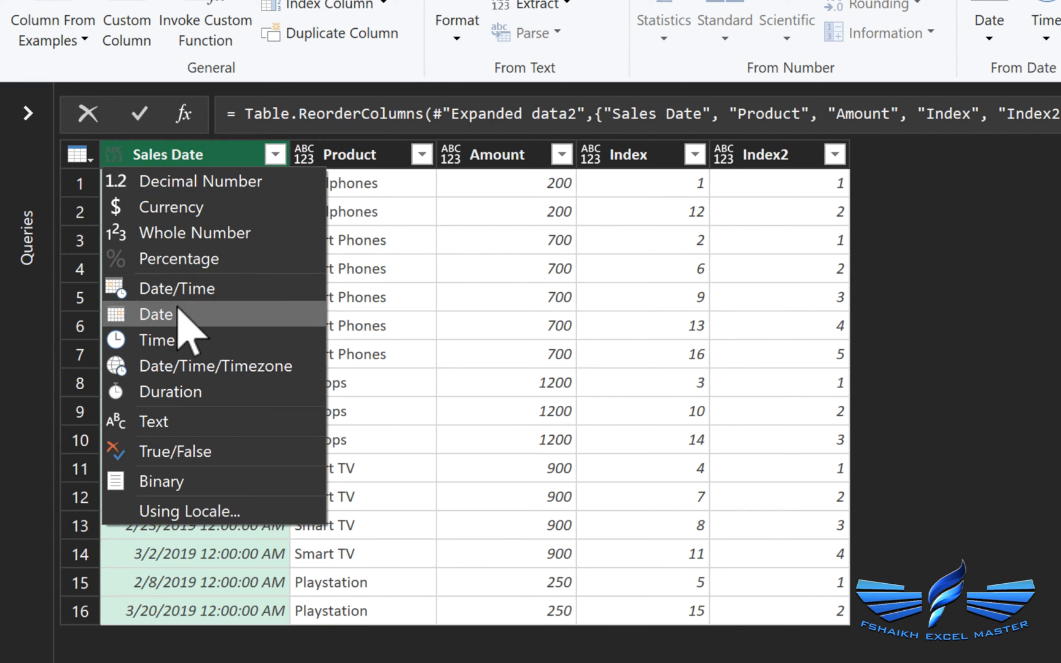
Make Sales Date a Date type and start Close & Load To.
left_click(156, 314)
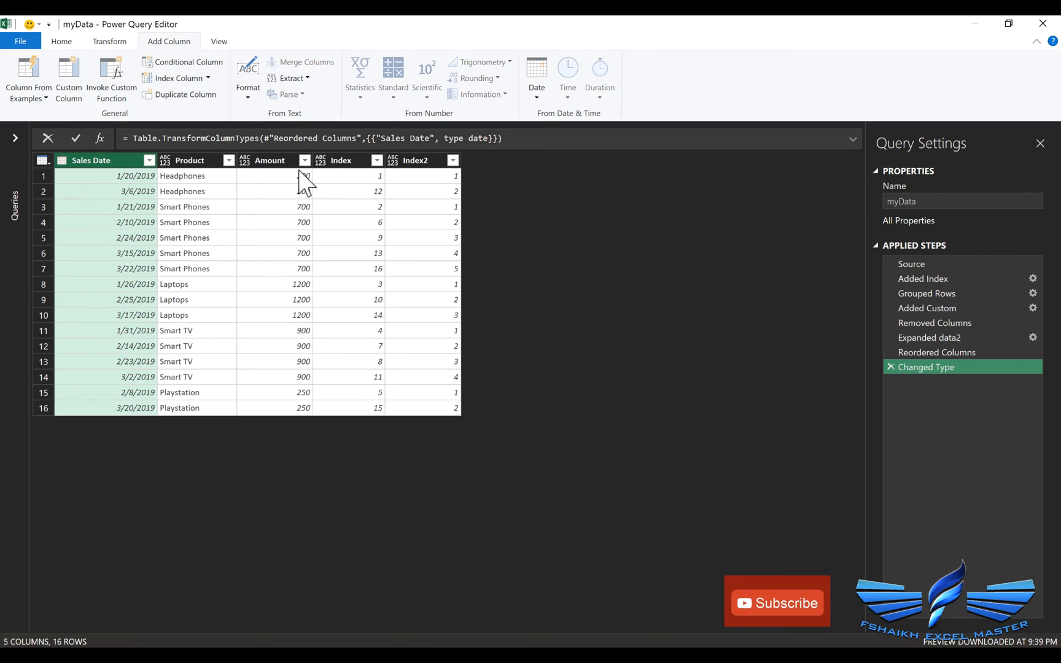
left_click(61, 41)
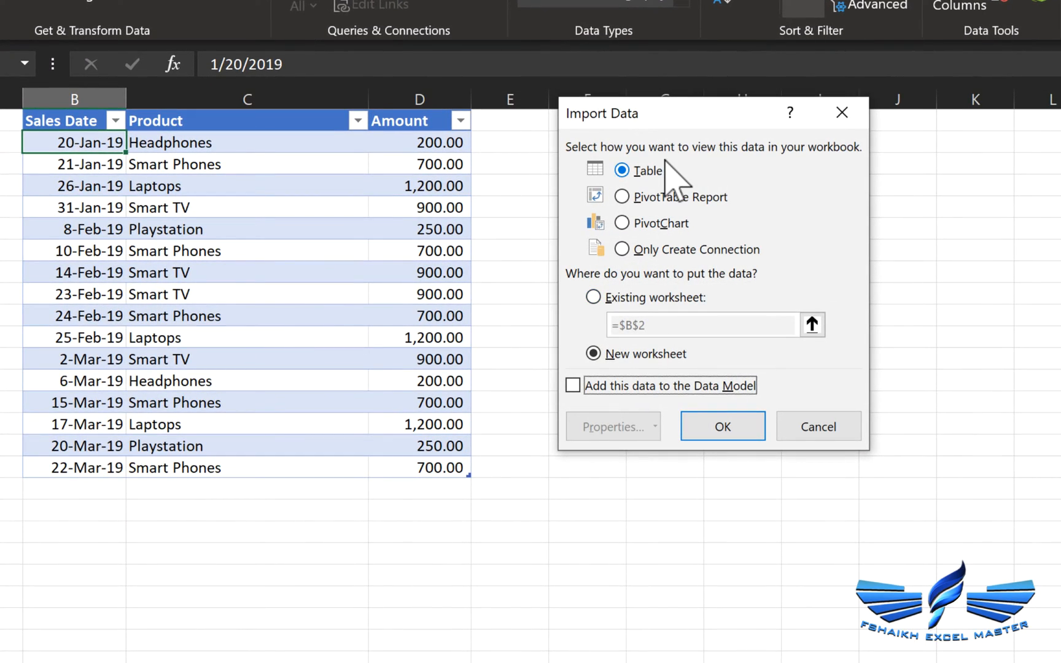
Load the query as a table on the existing worksheet at cell G1 and select it.
left_click(594, 297)
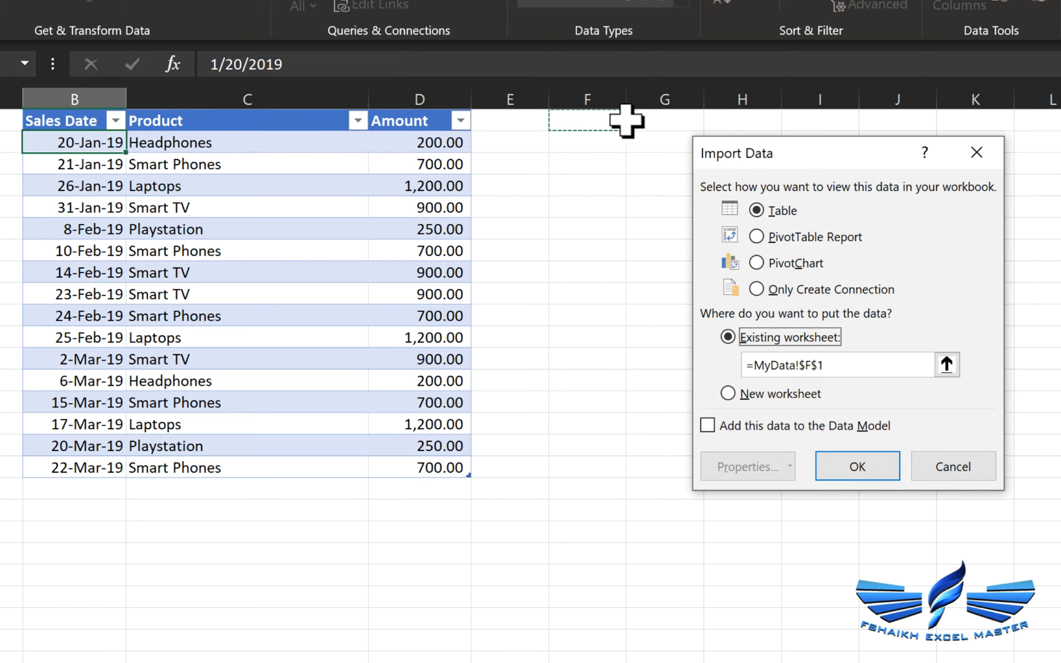
left_click(664, 120)
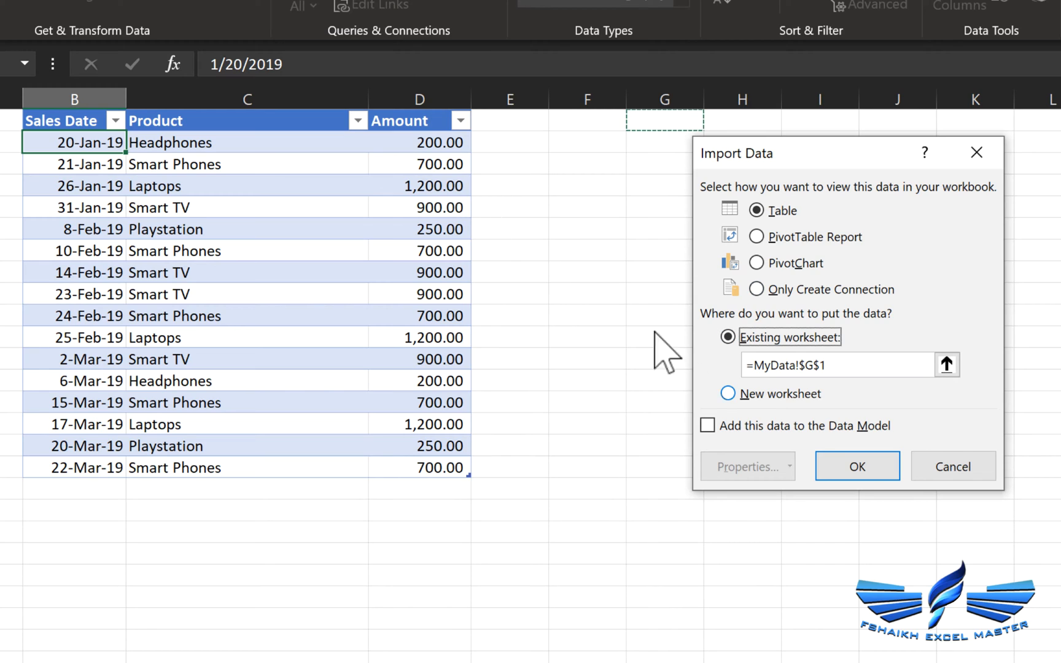
left_click(857, 467)
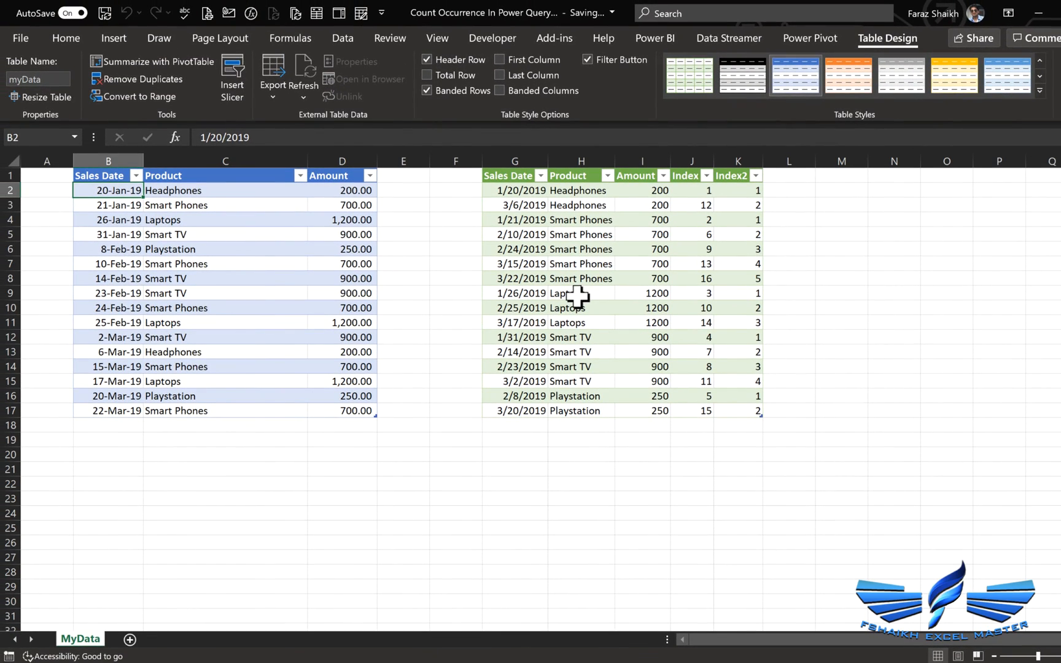
left_click(225, 250)
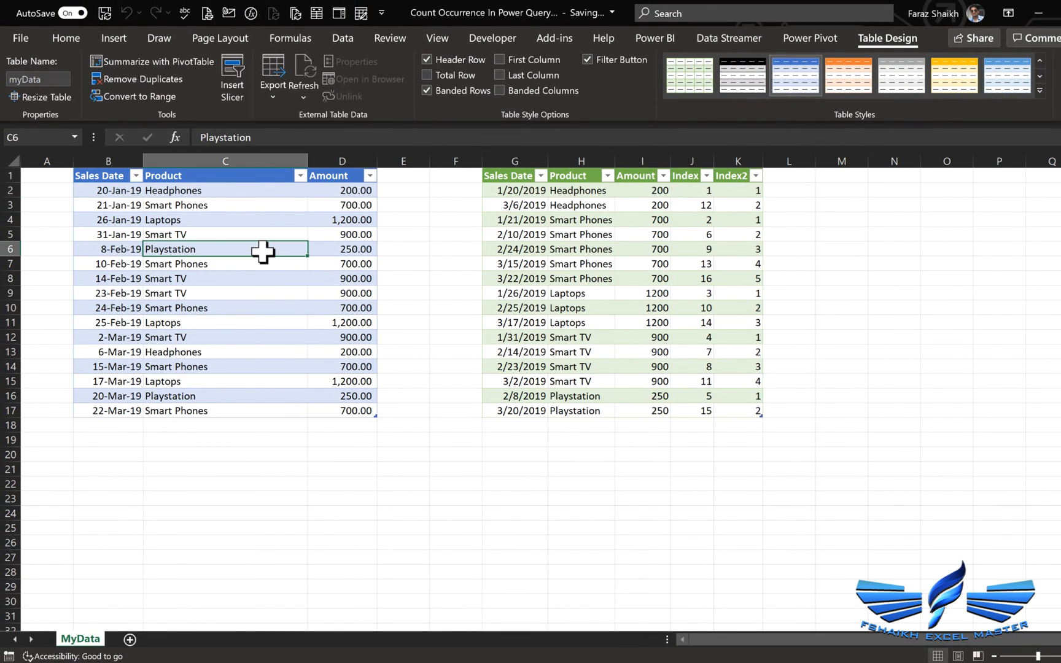
left_click(641, 264)
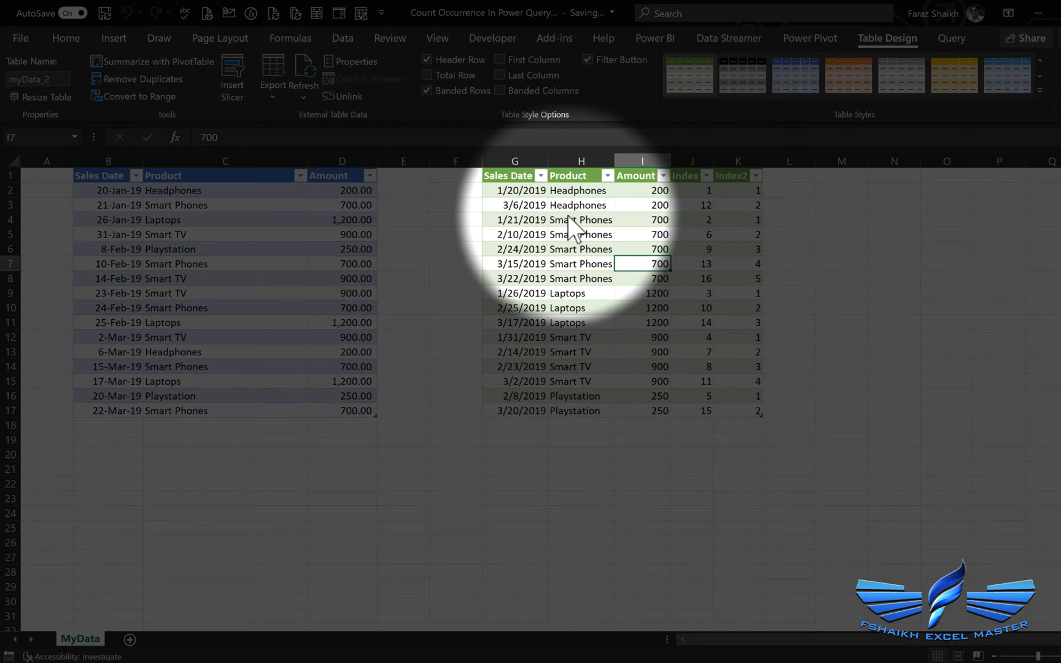
Edit the query to sort Index ascending, then remove the Index column.
left_click(951, 38)
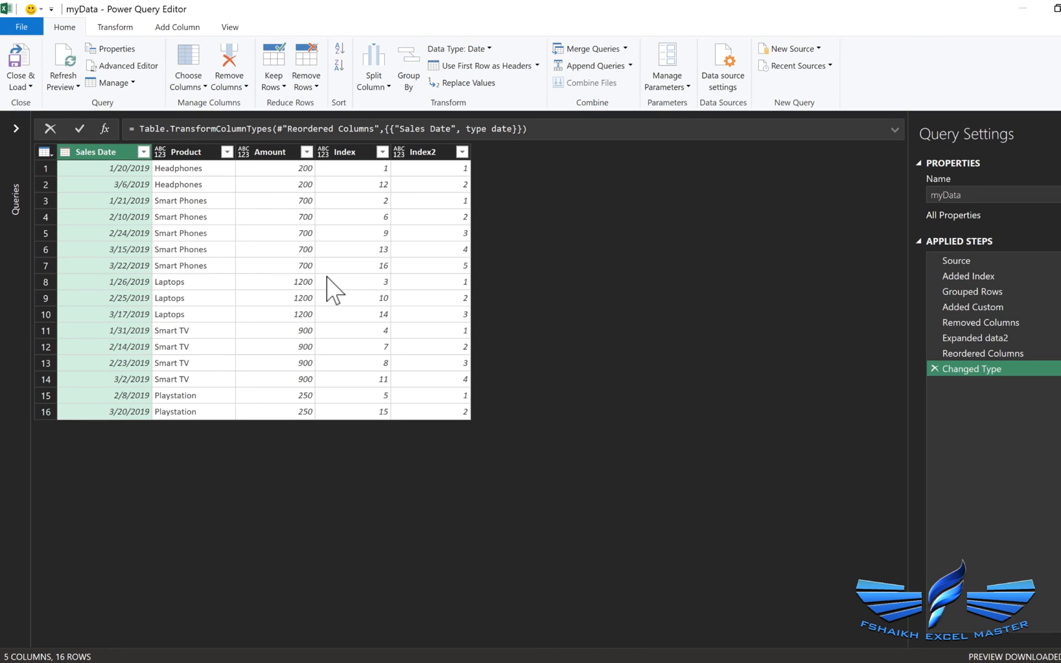
left_click(344, 152)
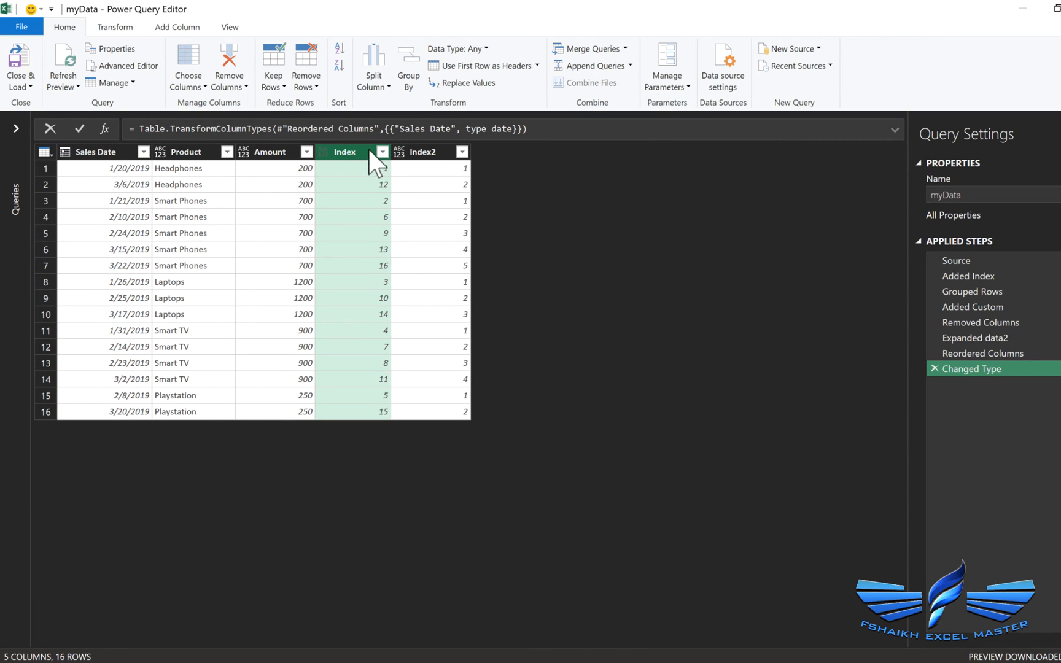
left_click(381, 152)
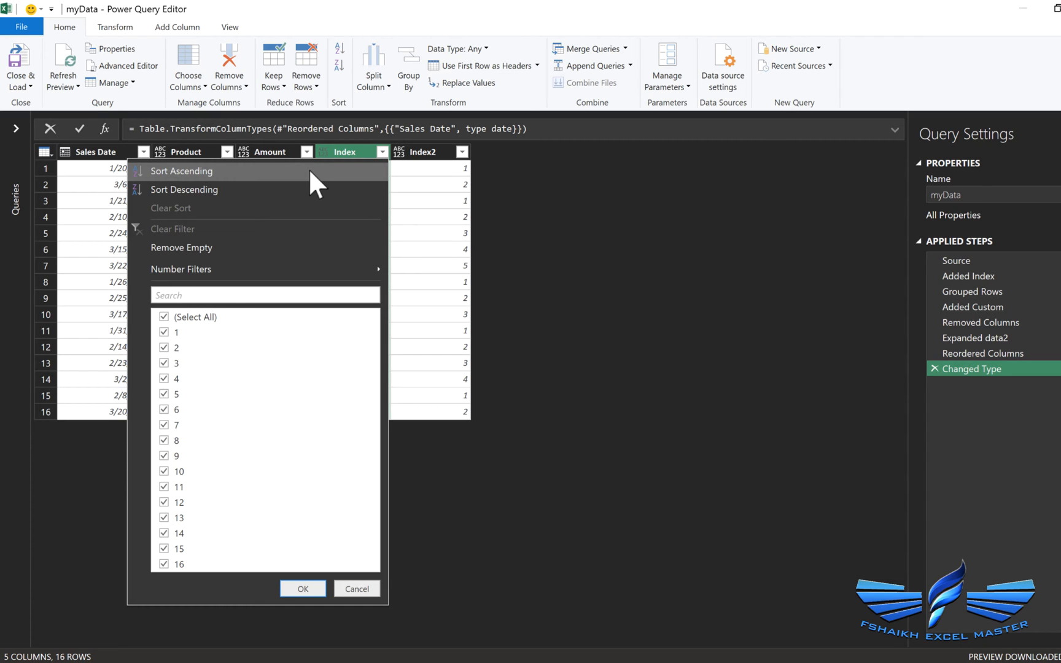
left_click(181, 171)
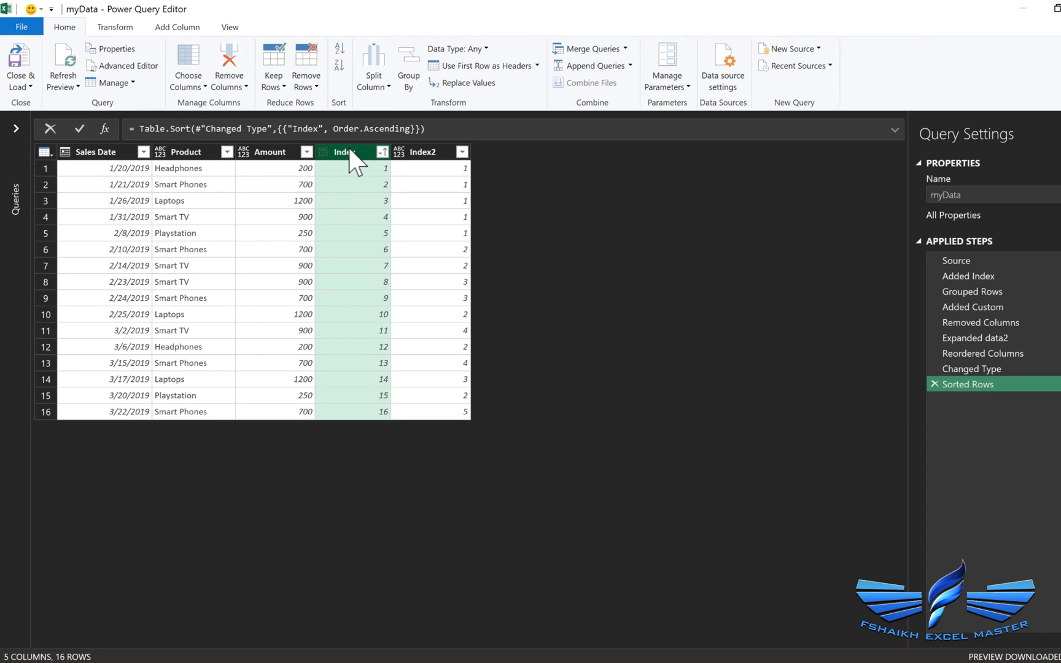
right_click(342, 151)
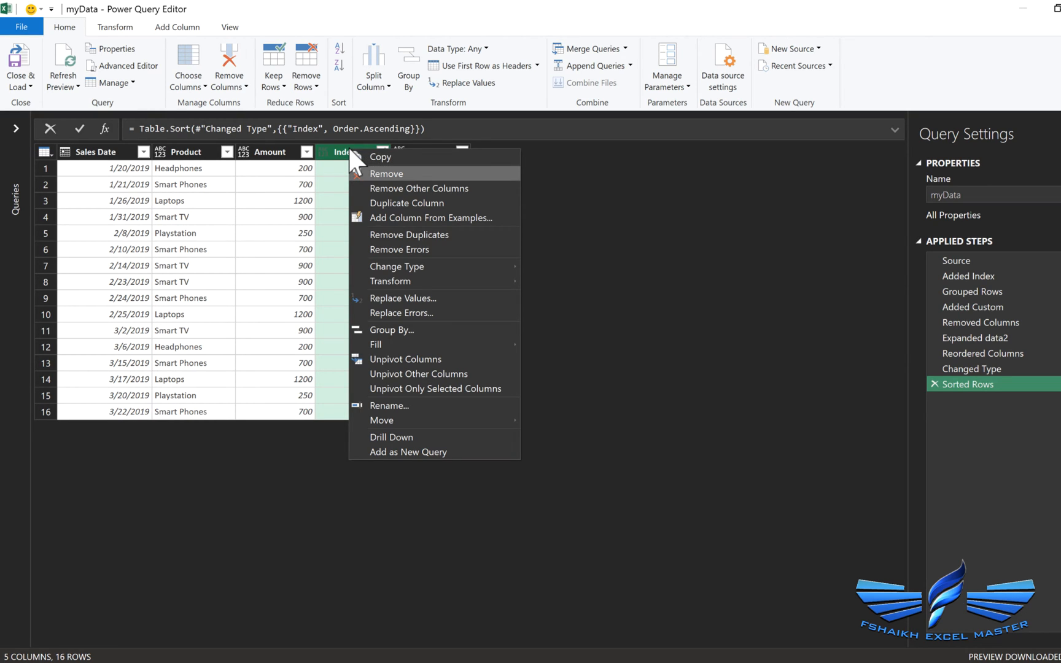
left_click(387, 173)
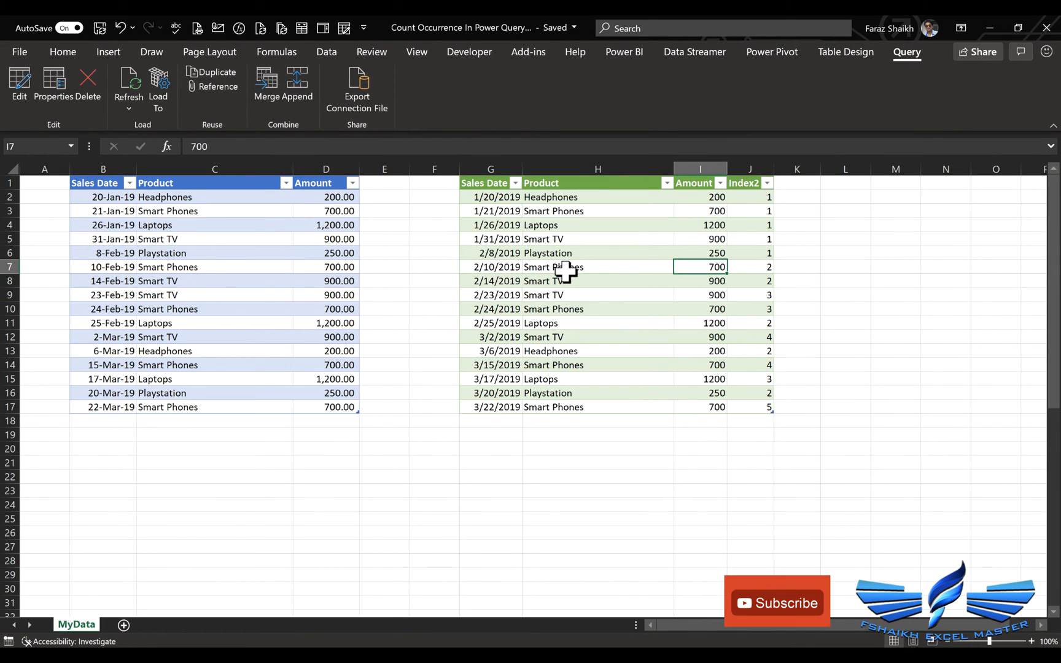
scroll("down", 3)
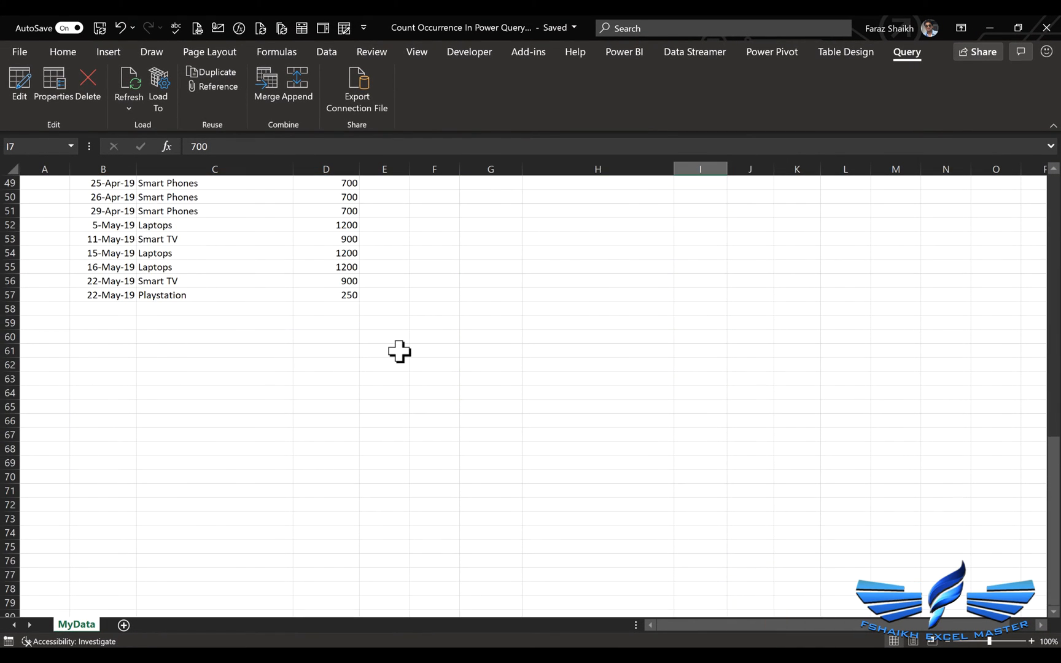